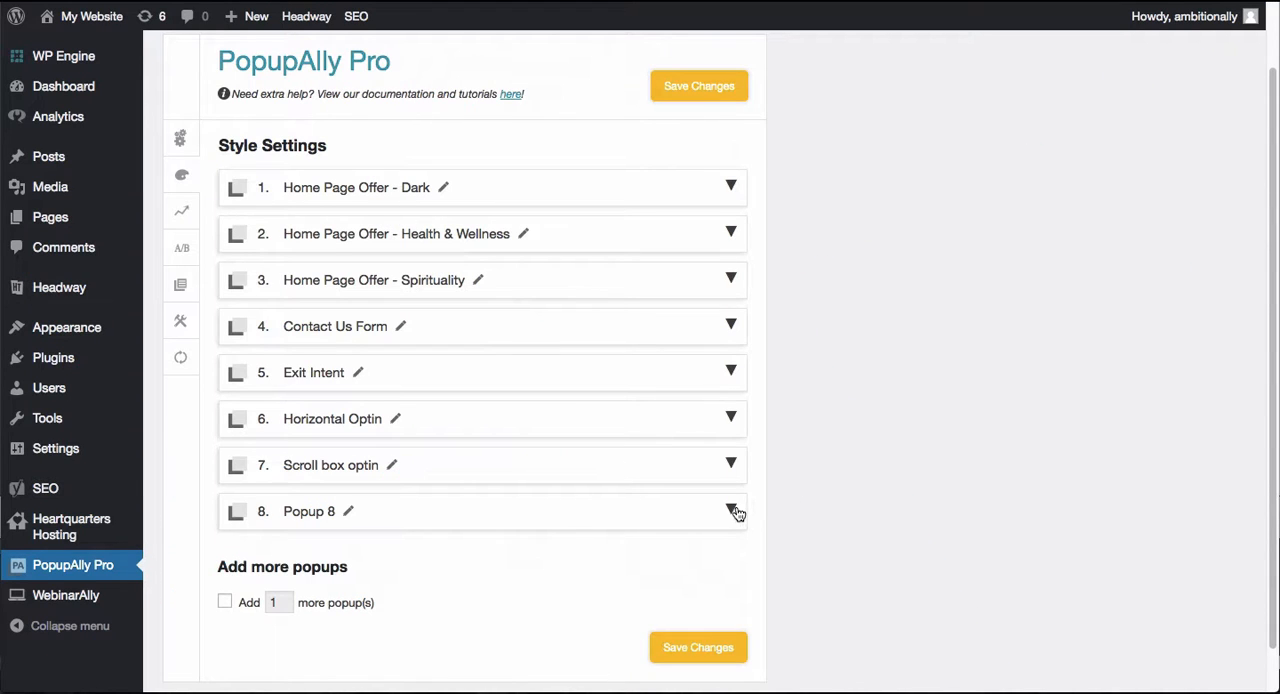
# Expand popup 8 and rename it 'Popup Contact Form'.
pyautogui.click(732, 512)
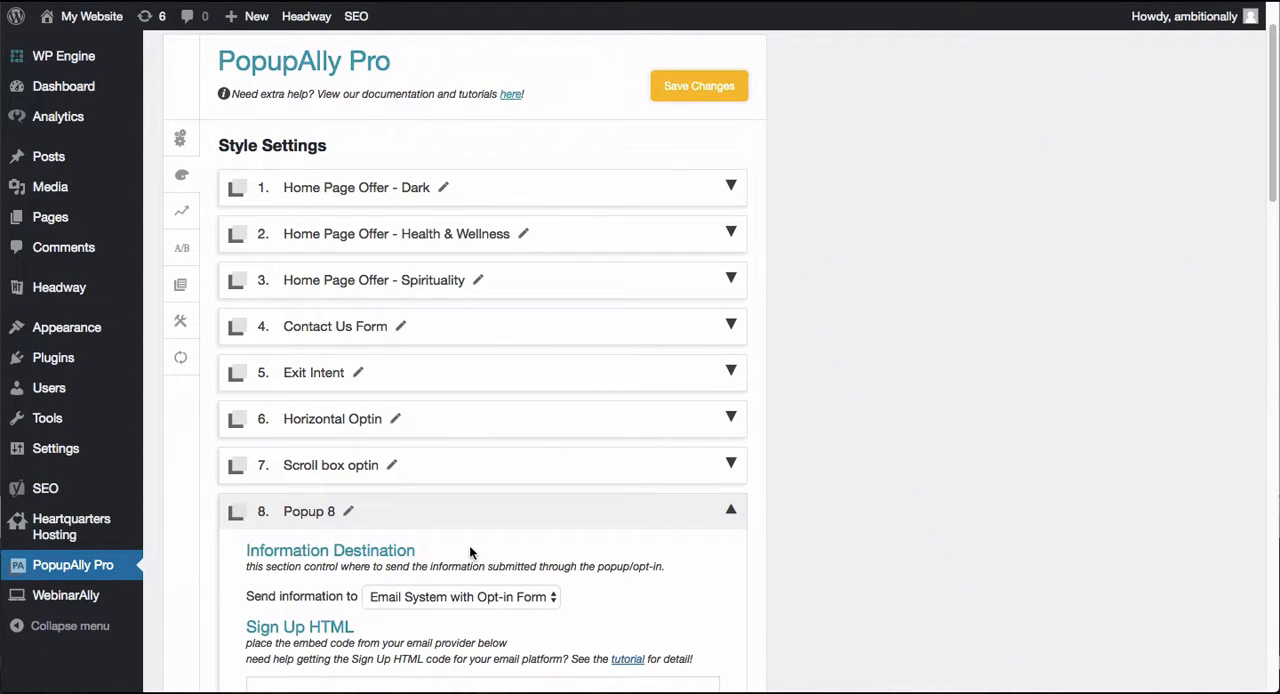
pyautogui.click(348, 511)
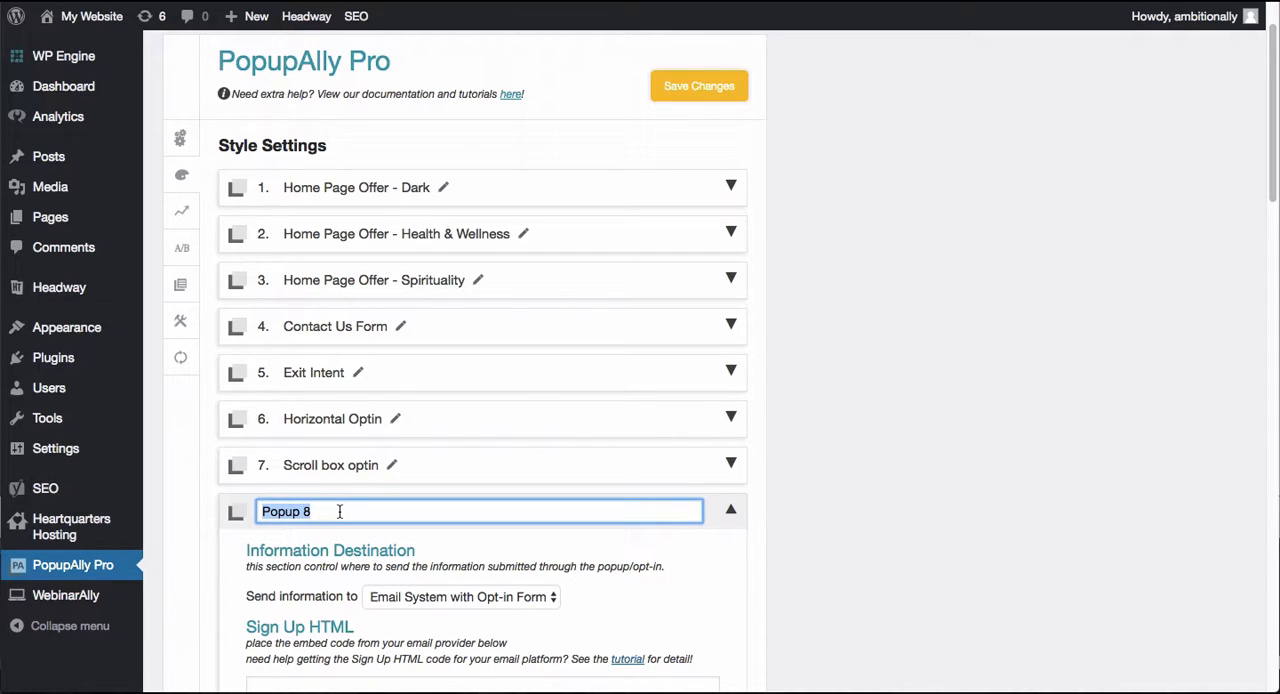
pyautogui.write('Popup Con')
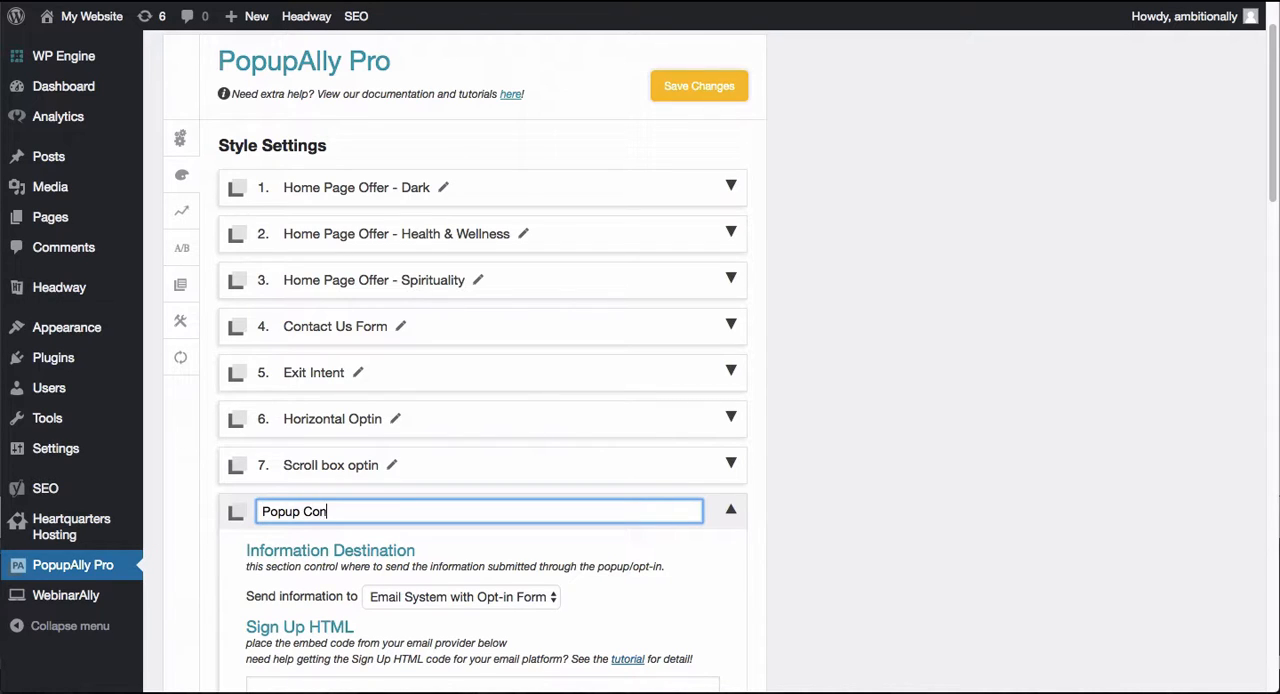
pyautogui.write('tact Form')
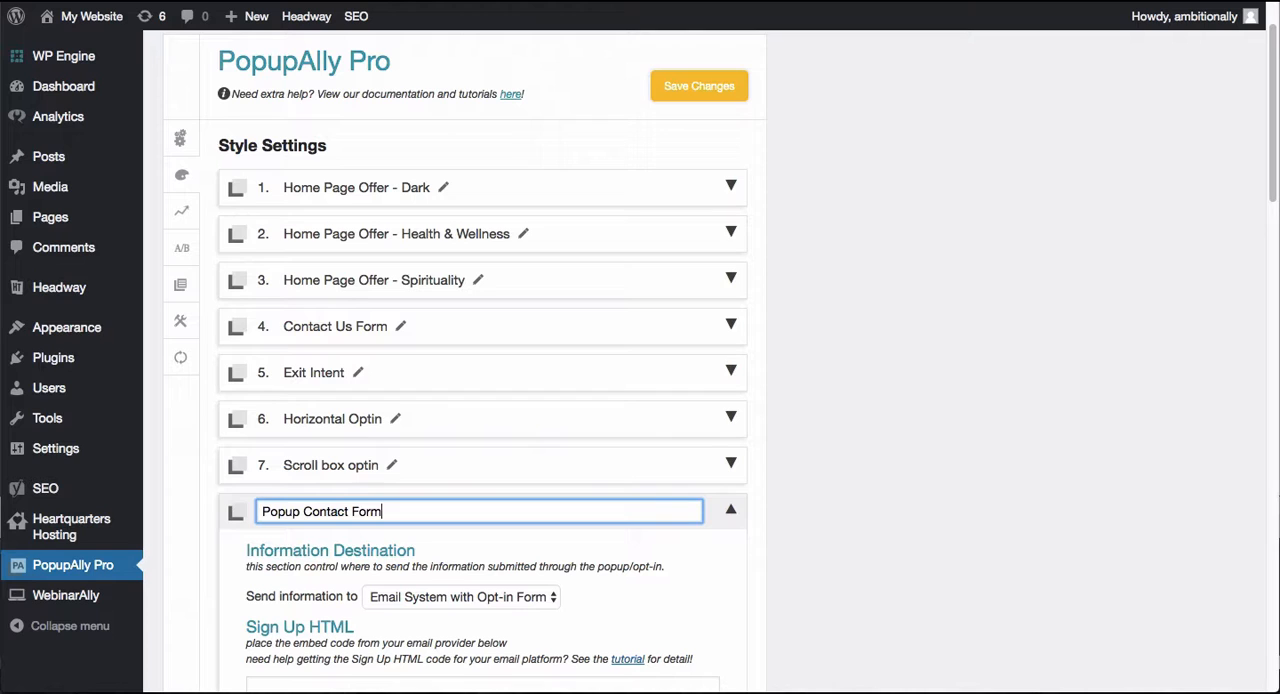
pyautogui.click(730, 510)
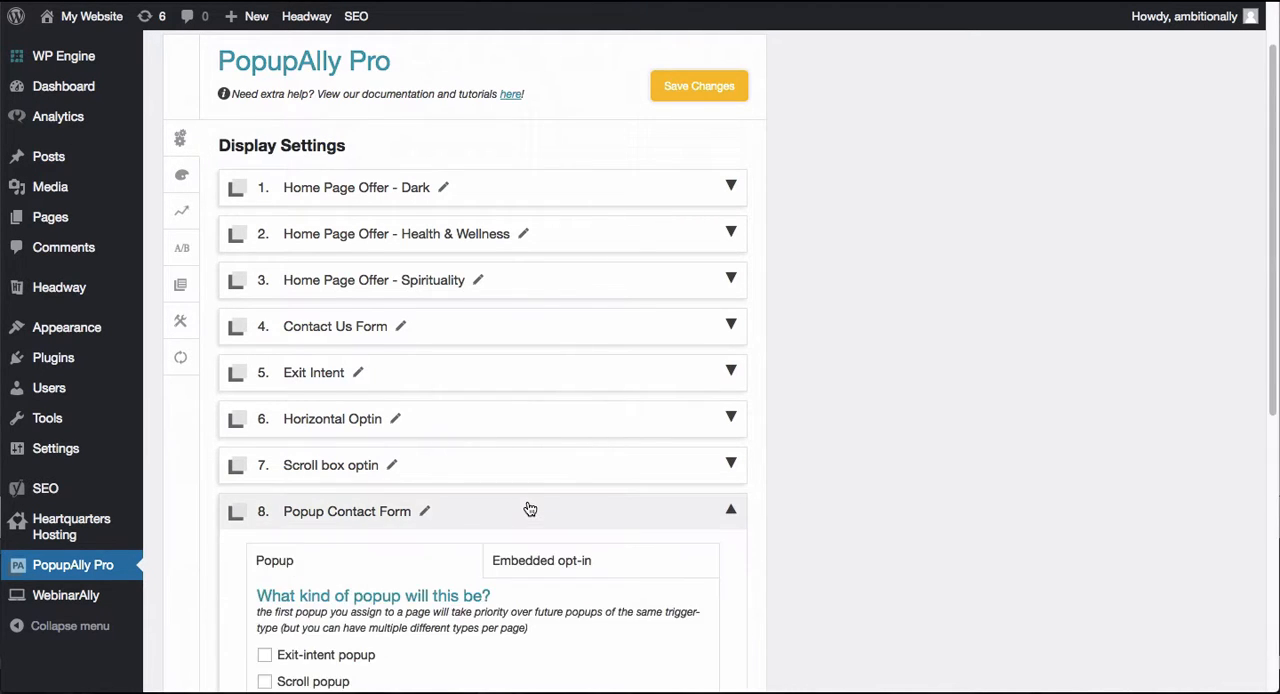
# Enable Click based popup and Show for all posts and pages sitewide, then save.
pyautogui.scroll(-3)
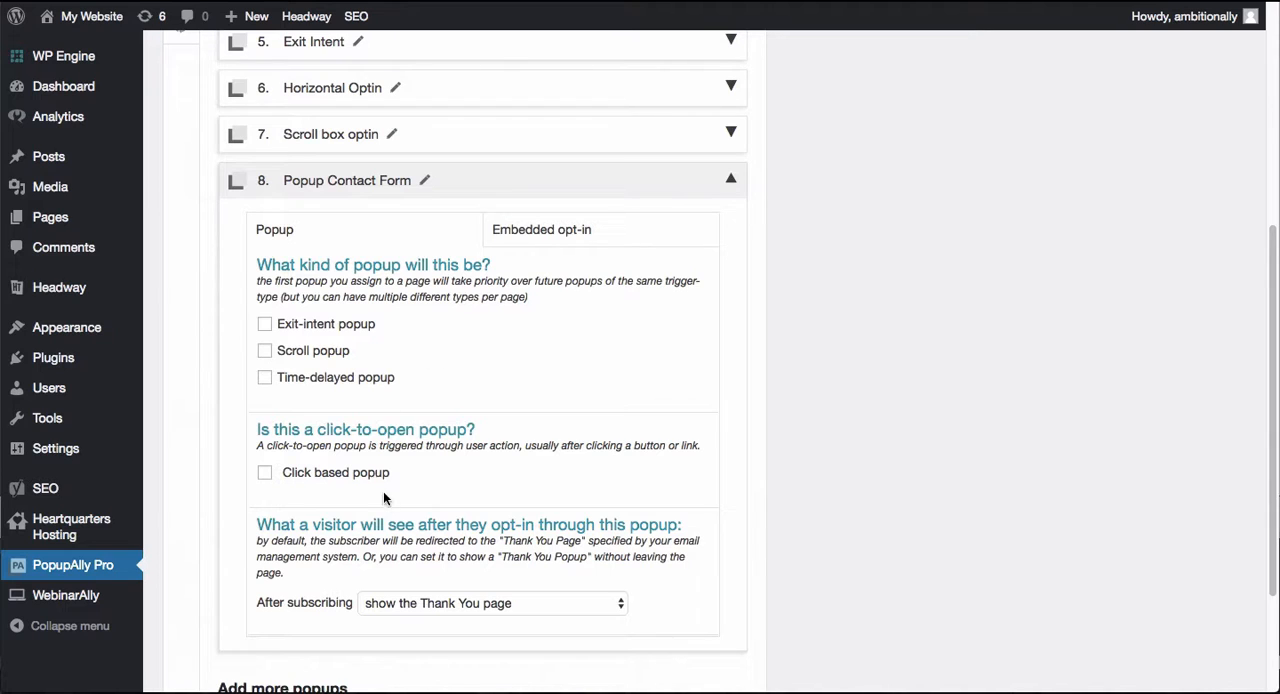
pyautogui.click(265, 472)
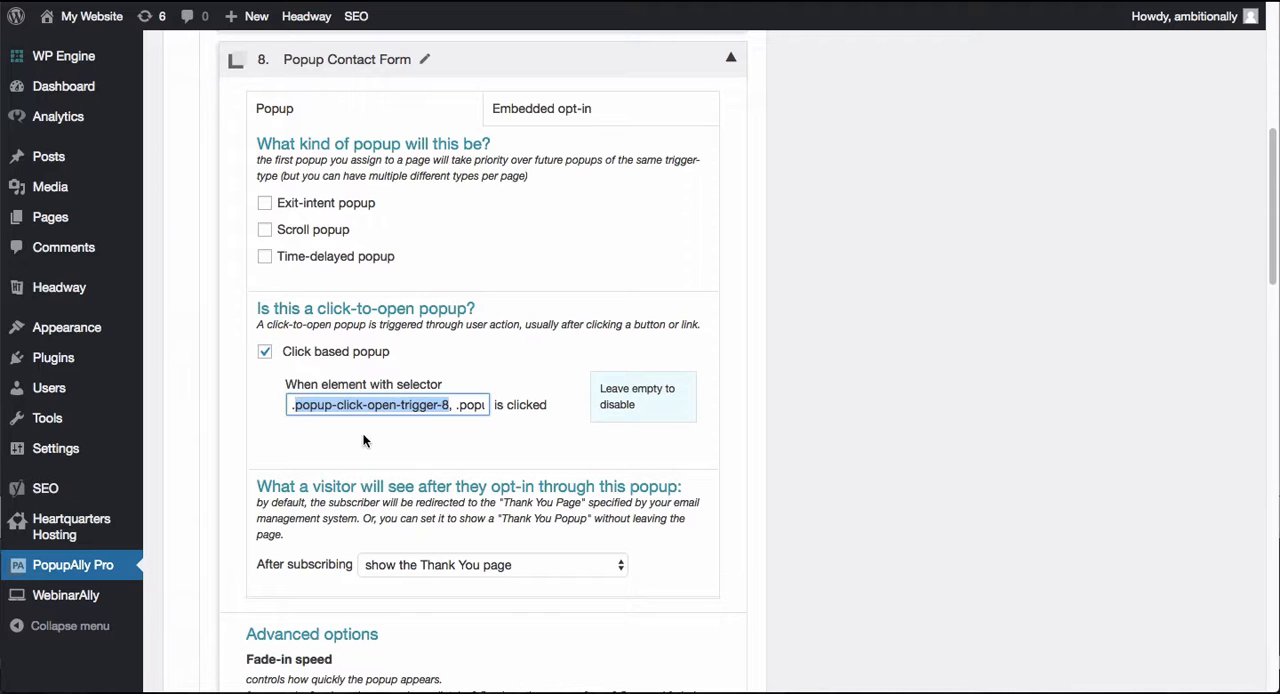
pyautogui.scroll(-3)
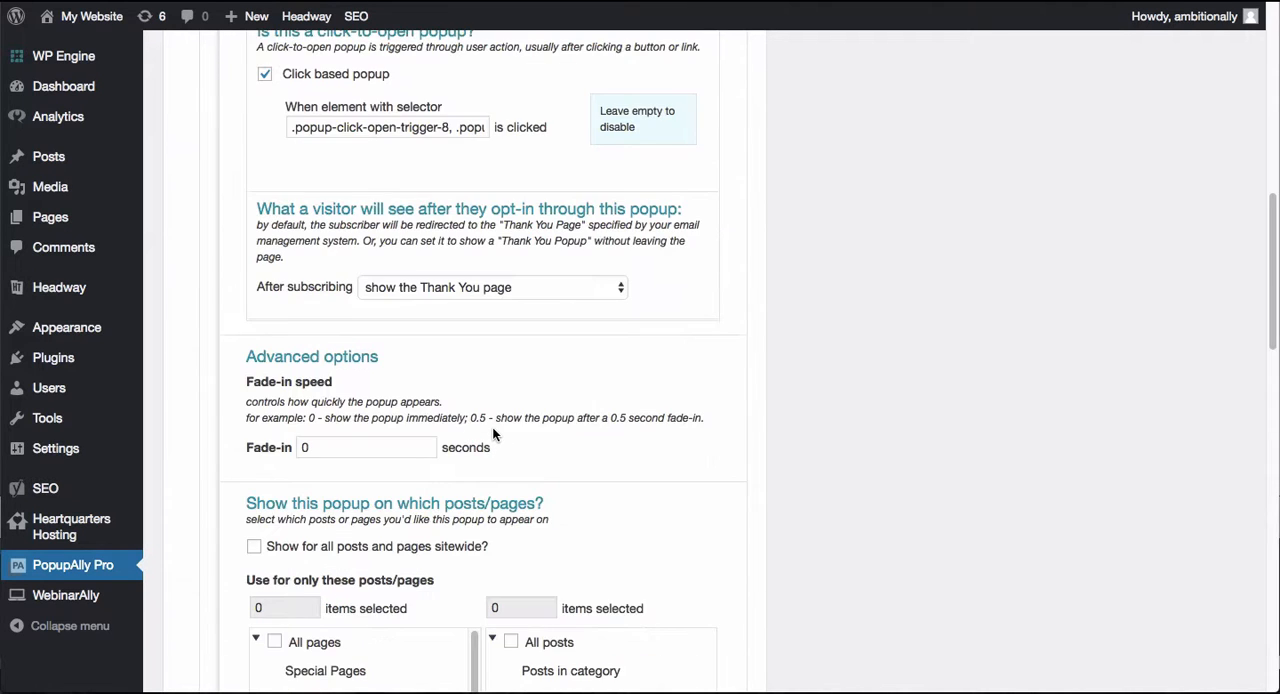
pyautogui.scroll(-3)
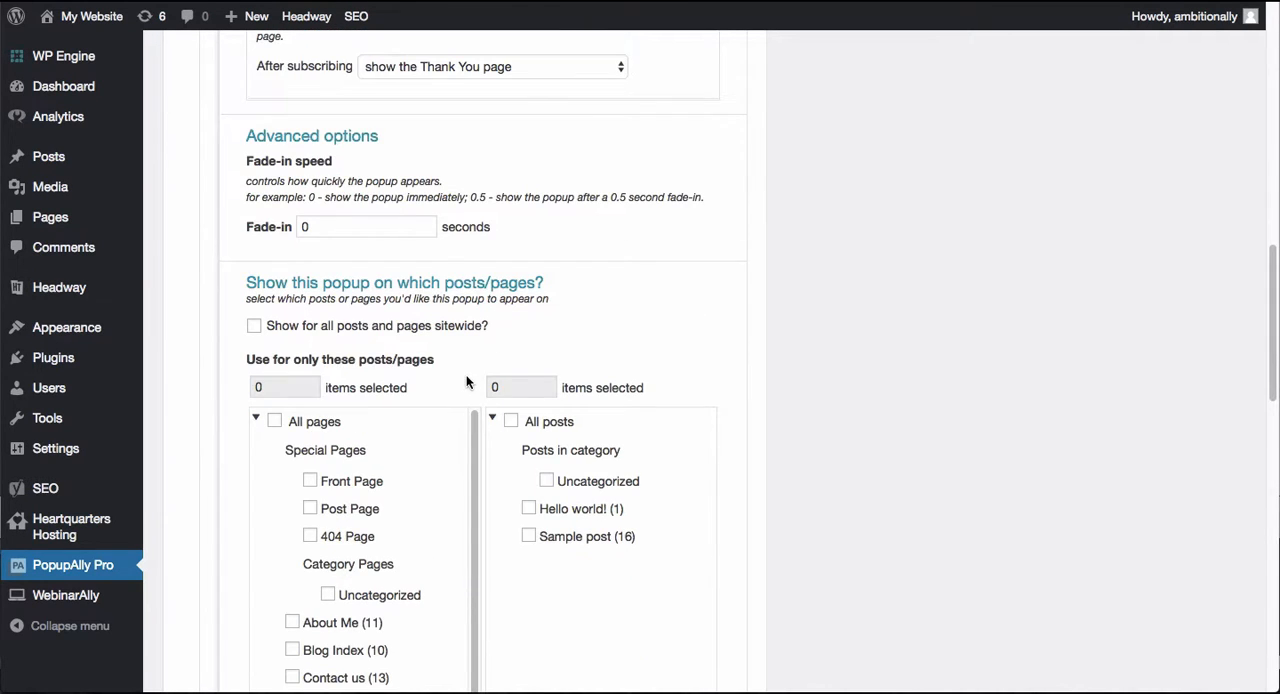
pyautogui.click(253, 325)
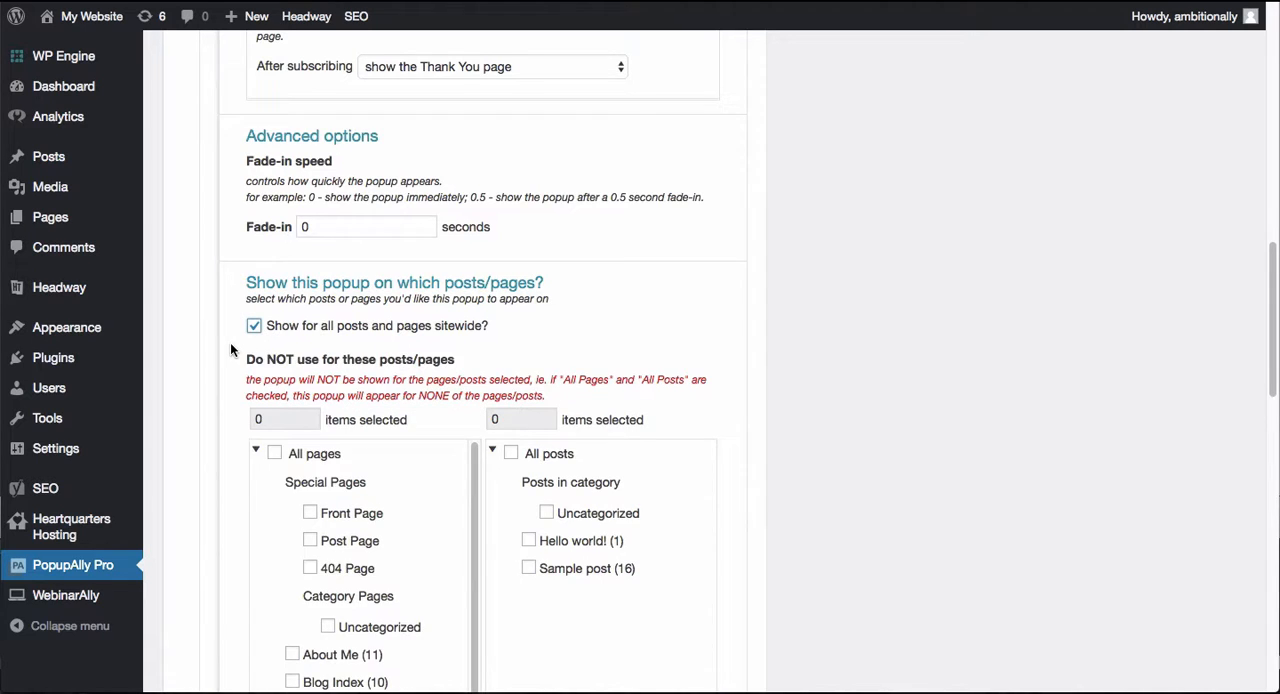
pyautogui.scroll(-3)
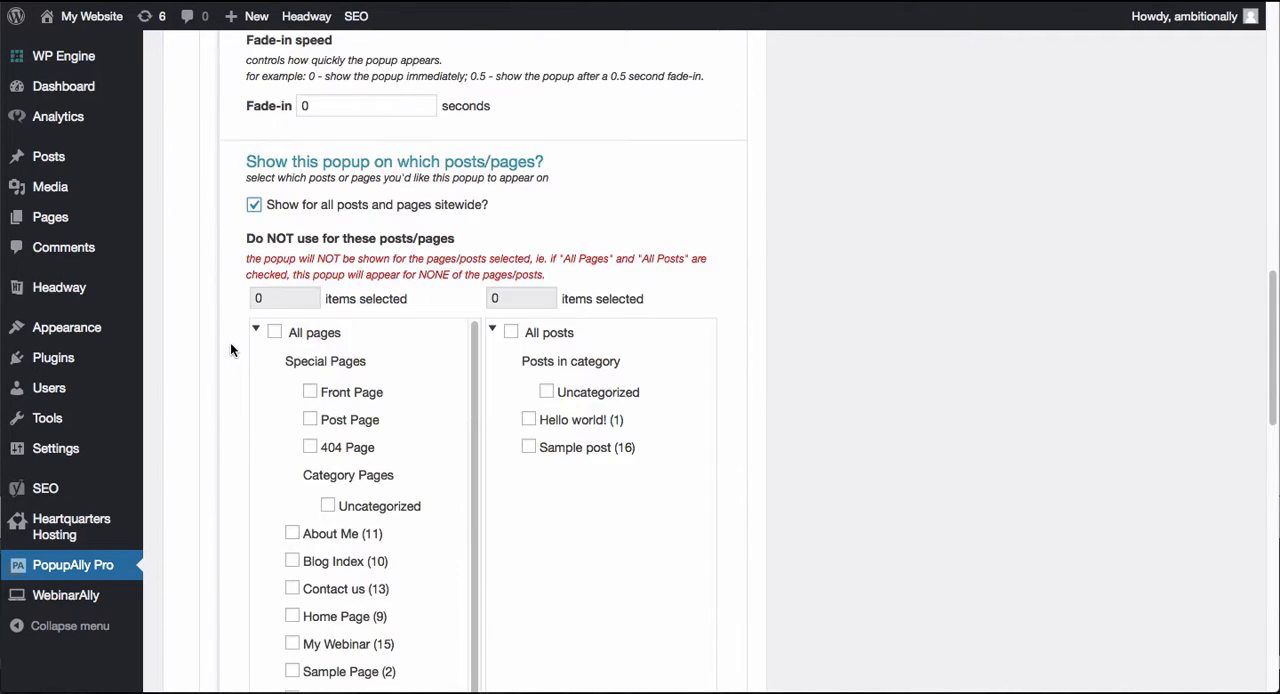
pyautogui.scroll(-3)
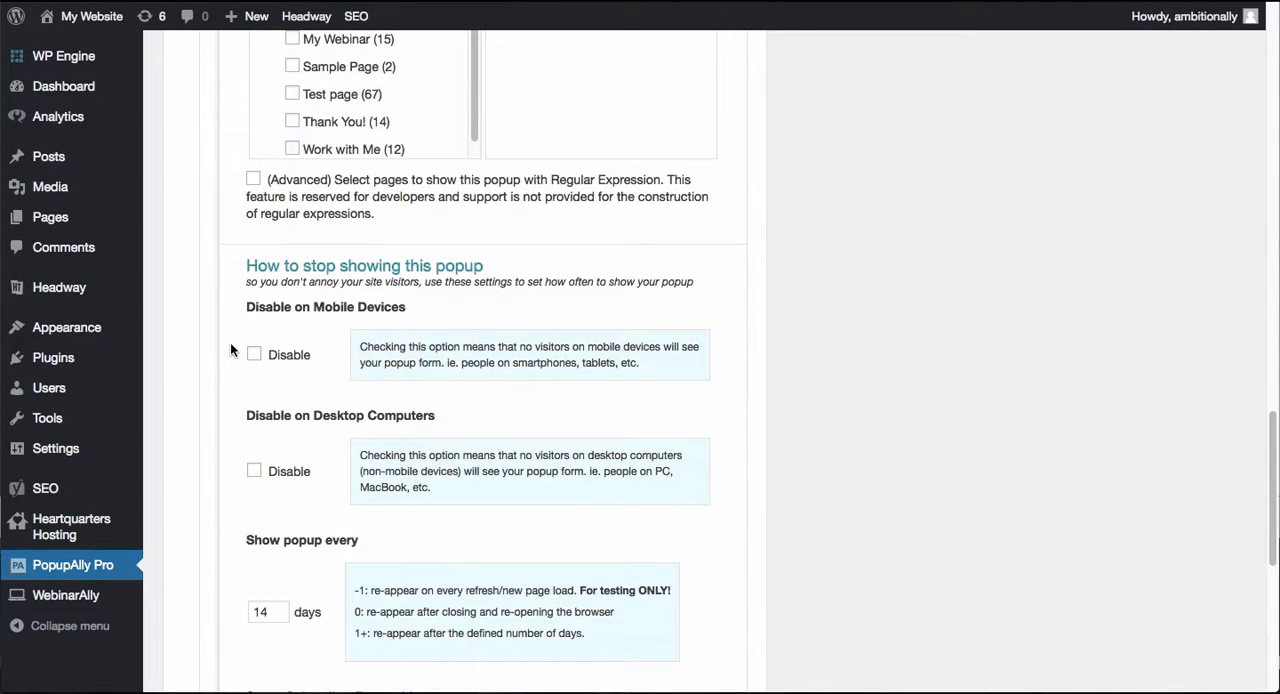
pyautogui.scroll(-3)
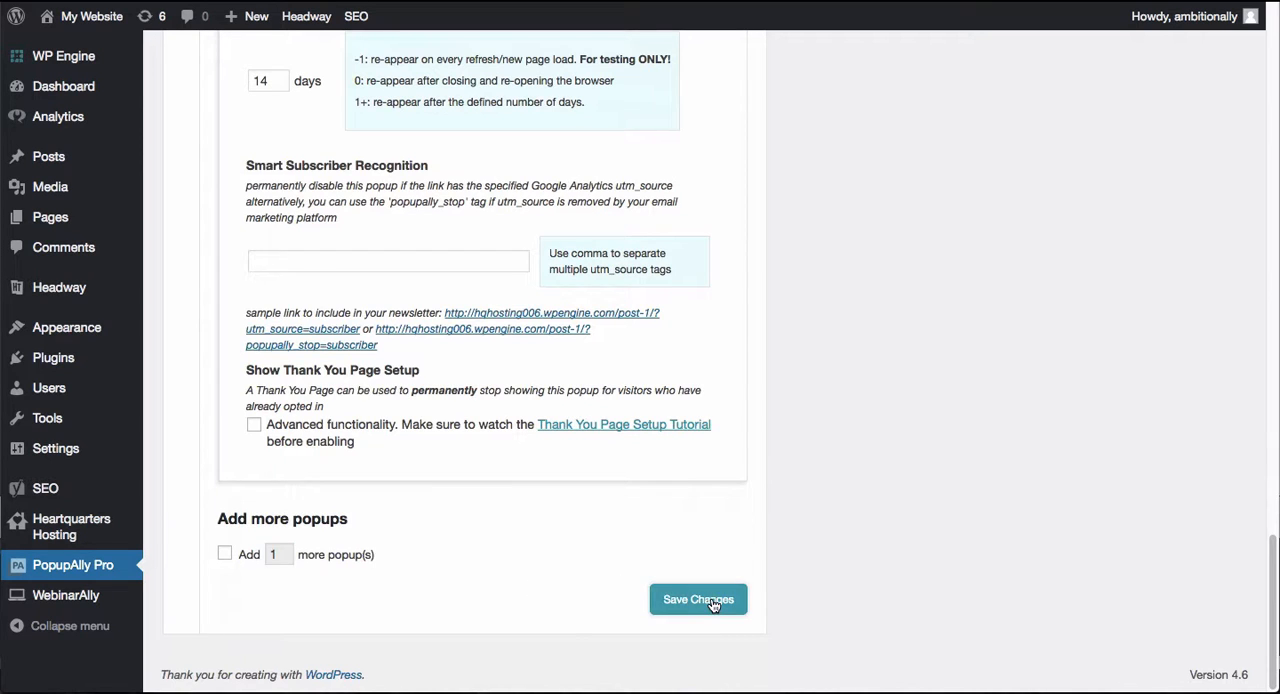
pyautogui.click(698, 599)
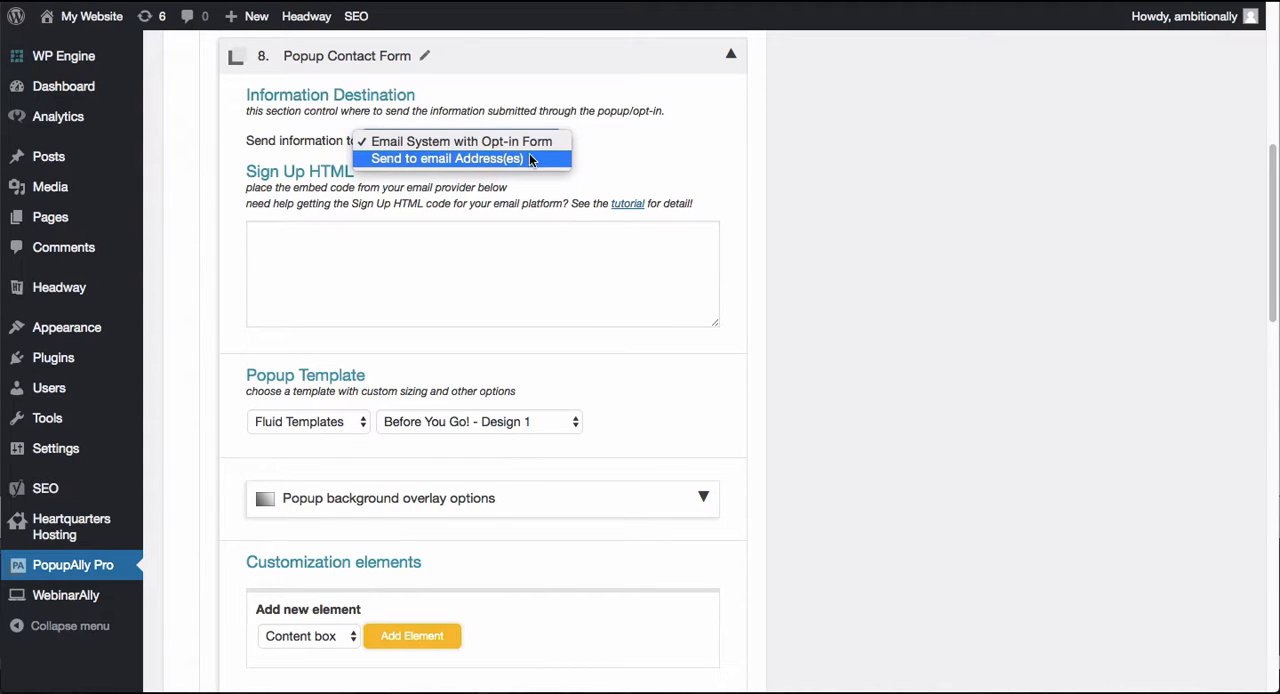
pyautogui.click(446, 158)
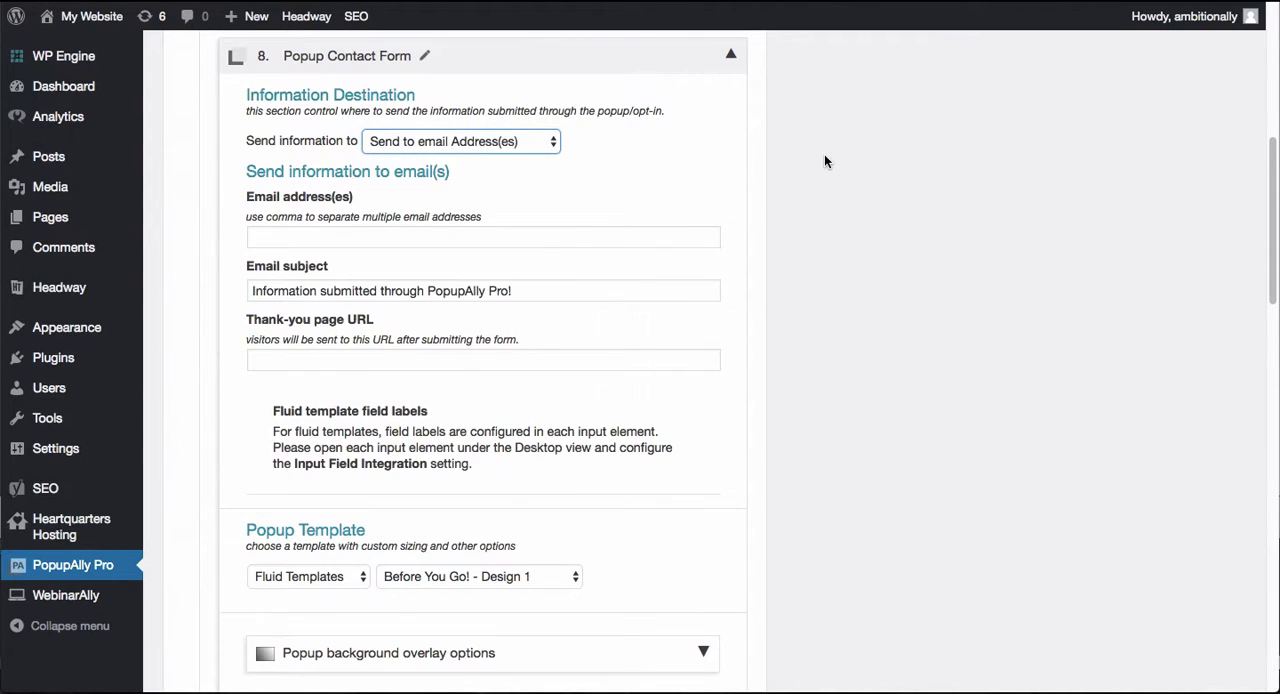
pyautogui.click(482, 236)
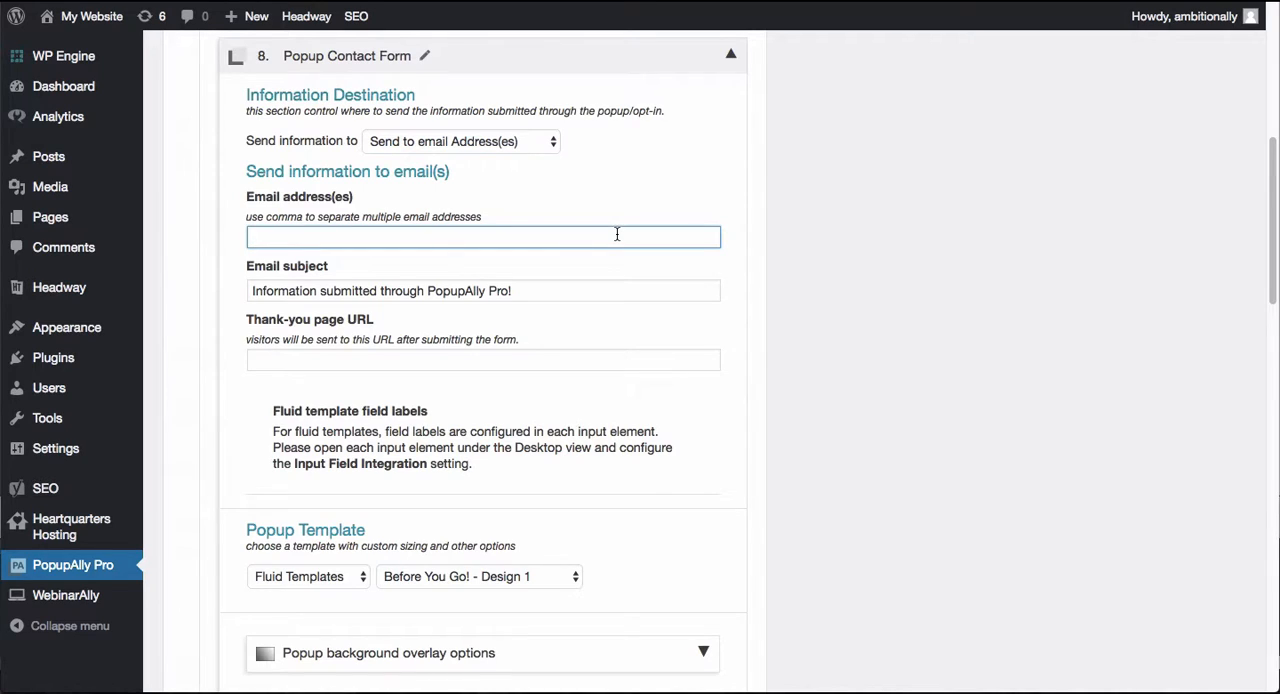
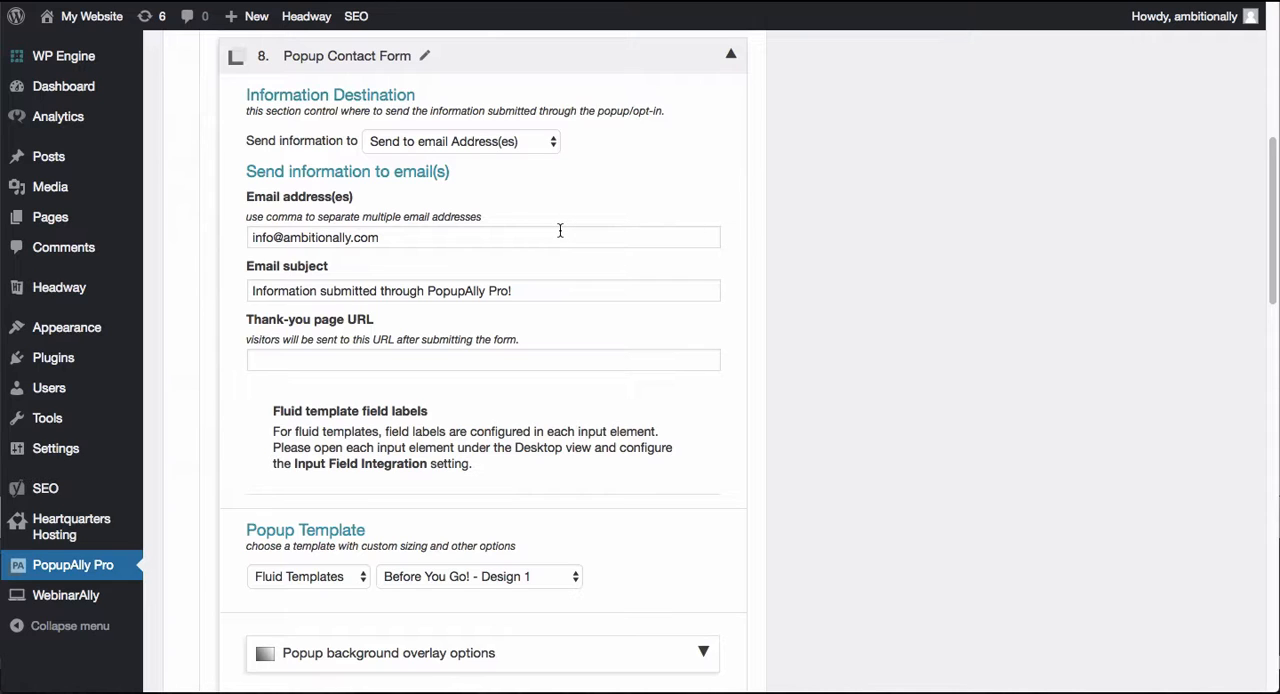
pyautogui.scroll(-3)
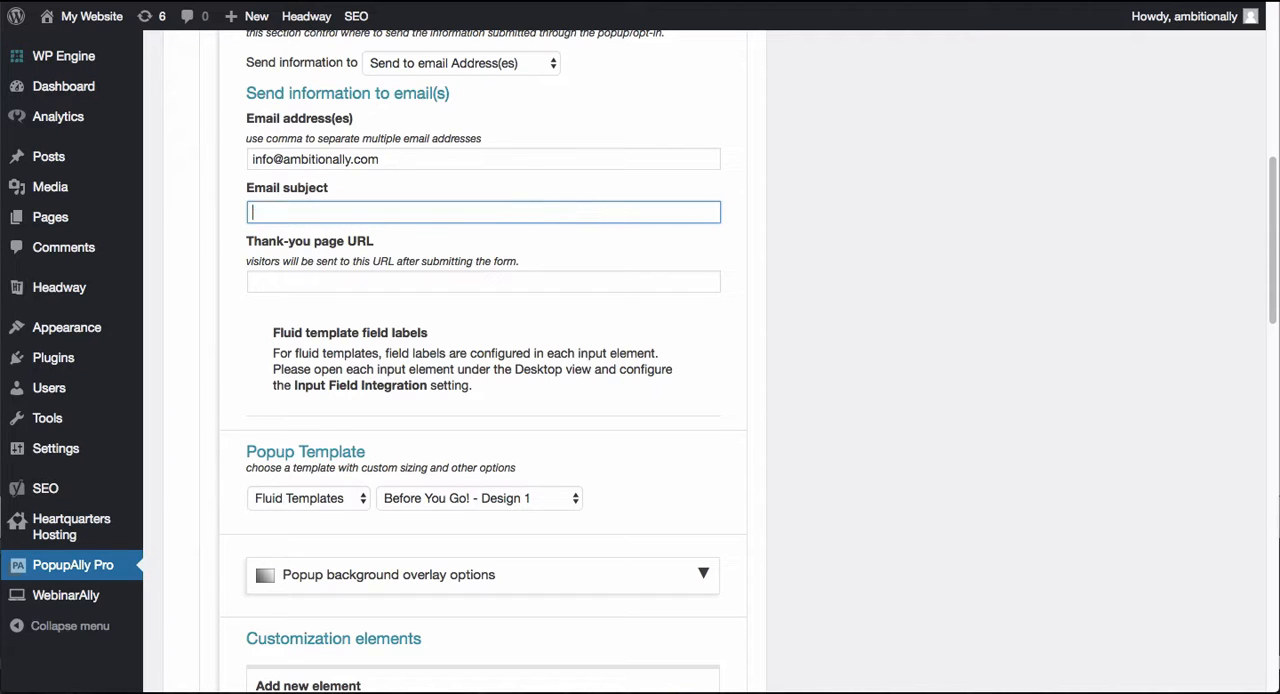
pyautogui.write('An email from')
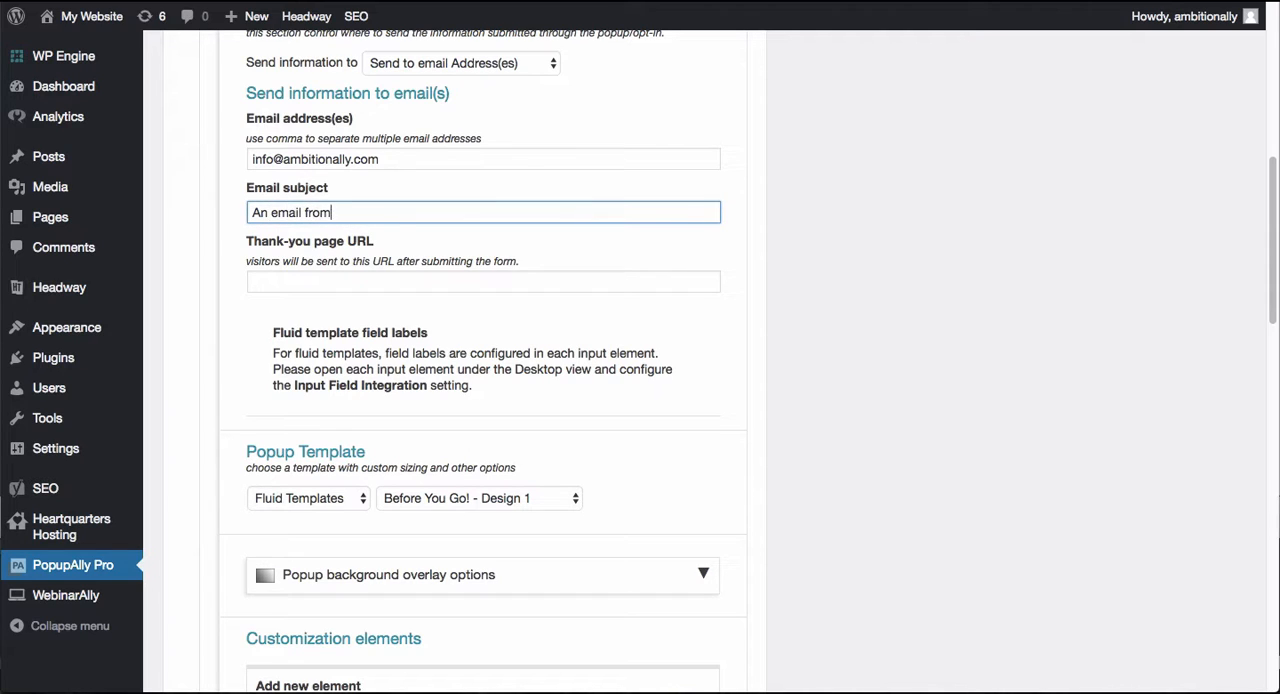
pyautogui.write('a website visitor')
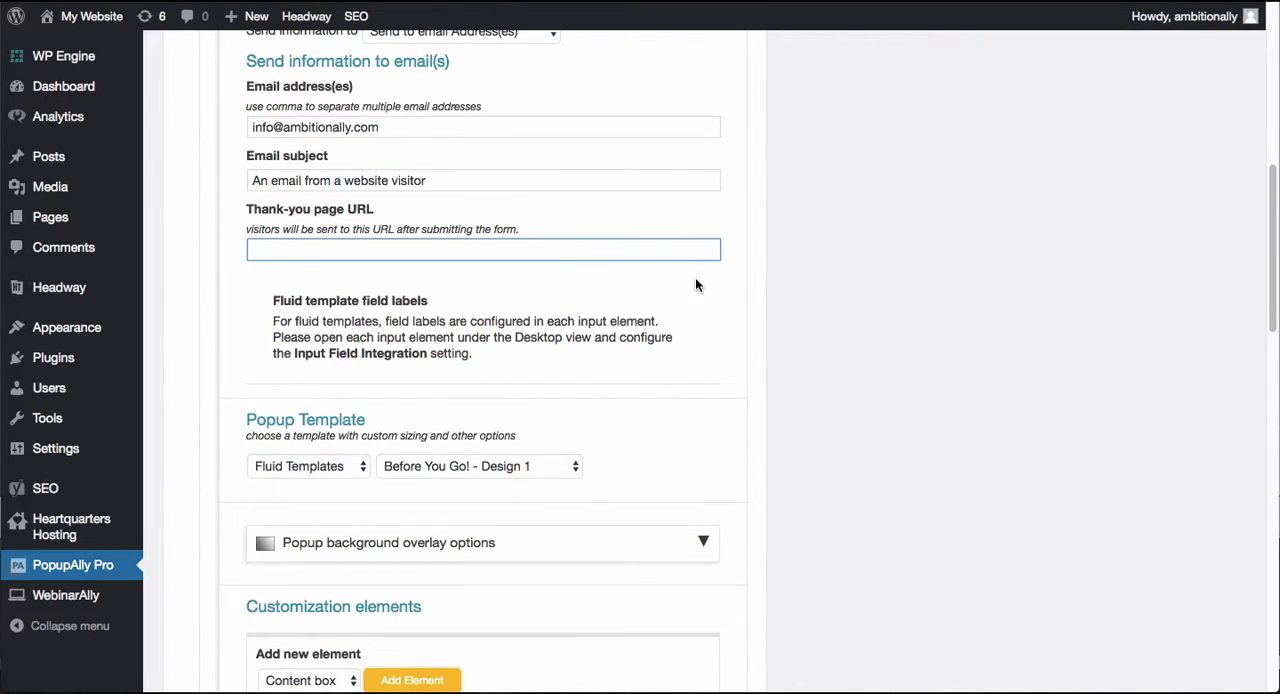
pyautogui.moveTo(730, 280)
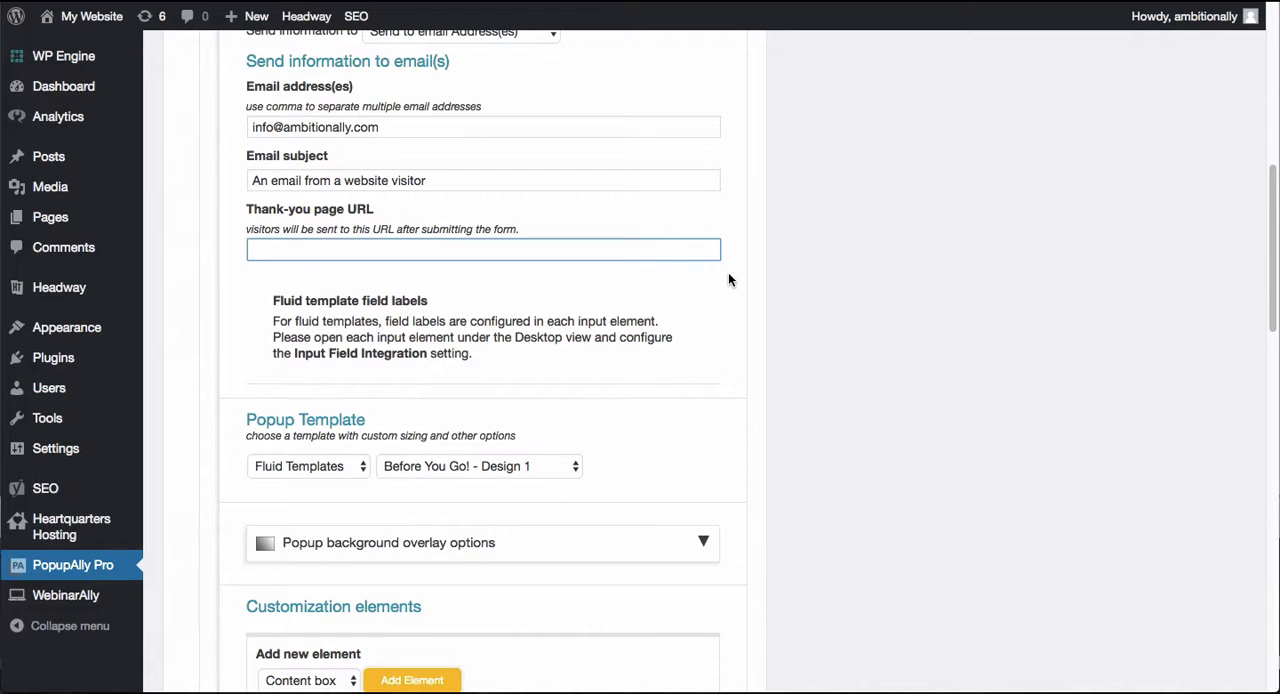
# Try the Contact Form - Transparent template and adjust the preview background colour.
pyautogui.scroll(-3)
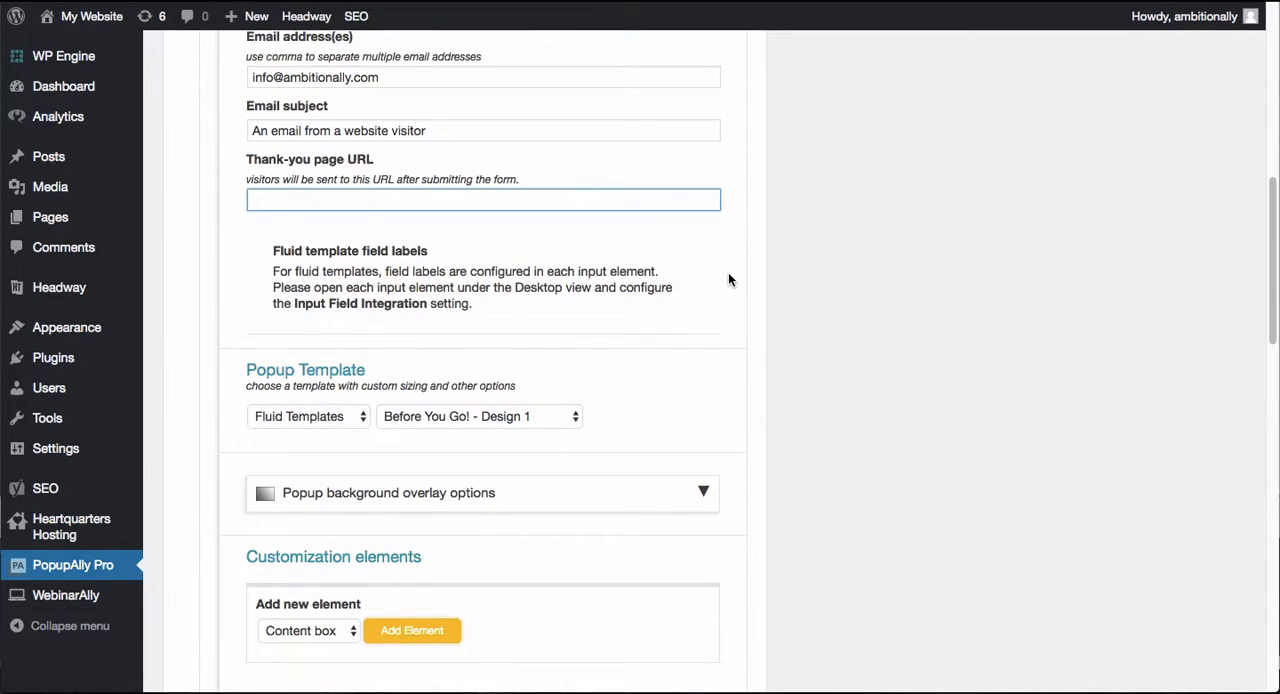
pyautogui.scroll(-3)
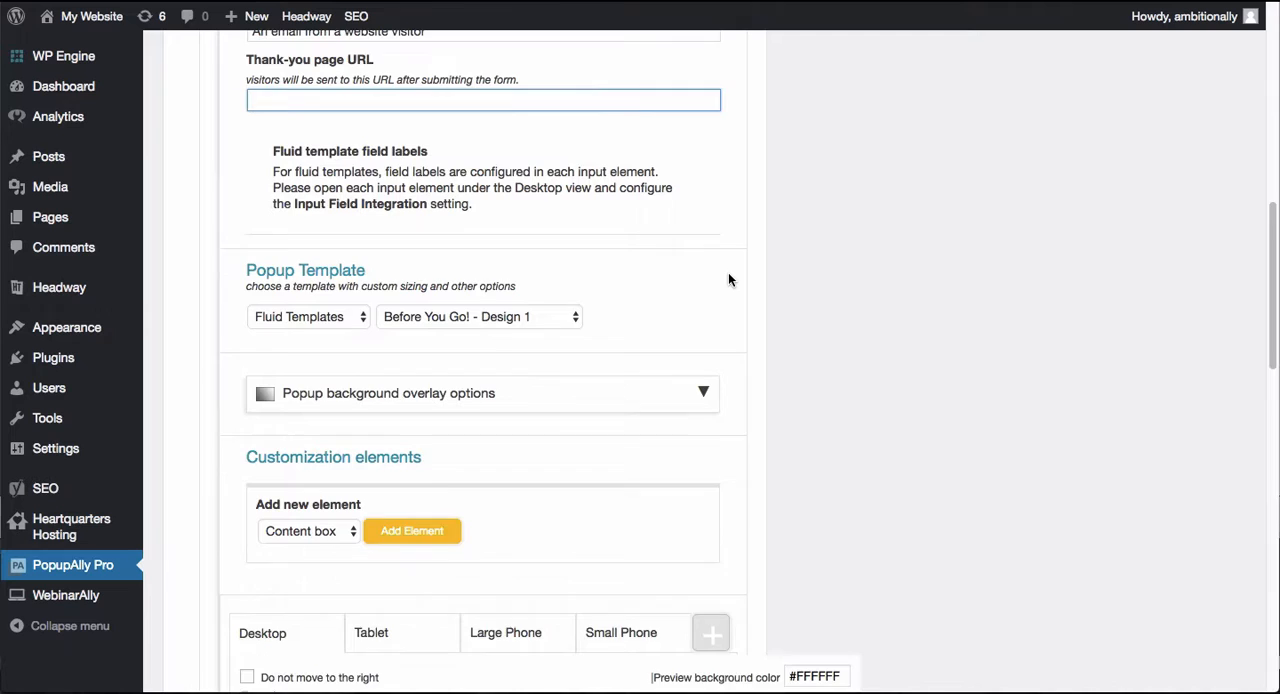
pyautogui.scroll(-3)
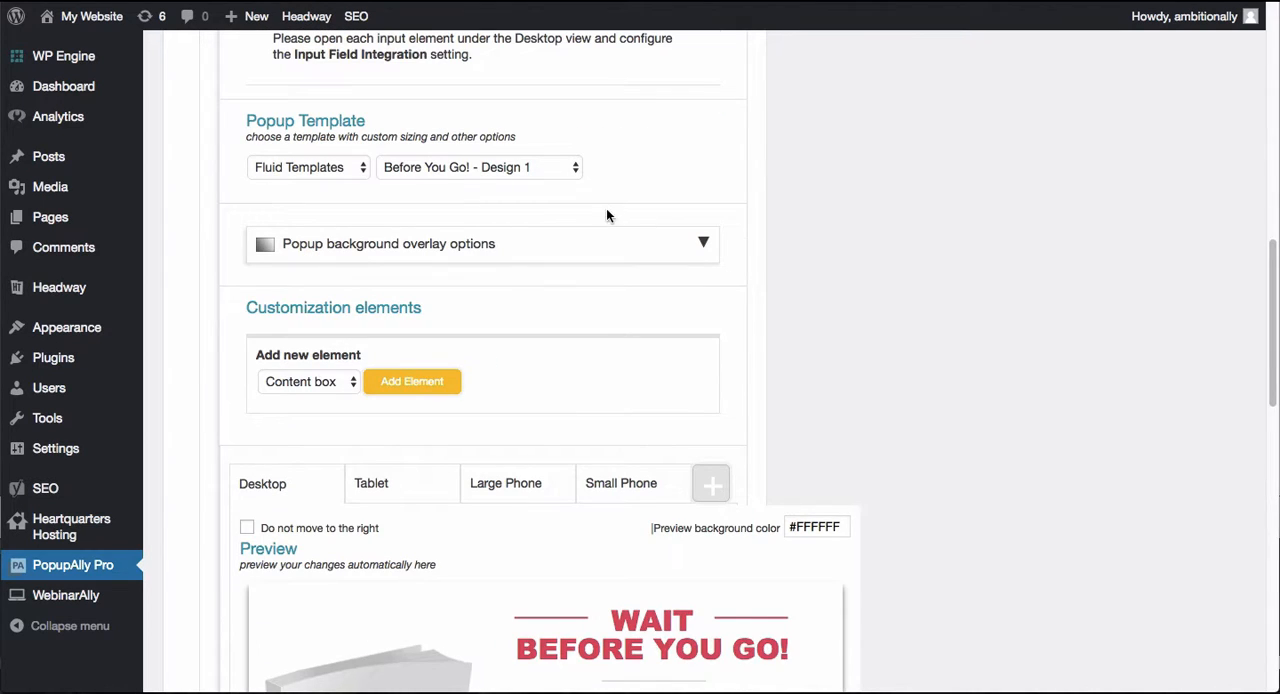
pyautogui.click(478, 167)
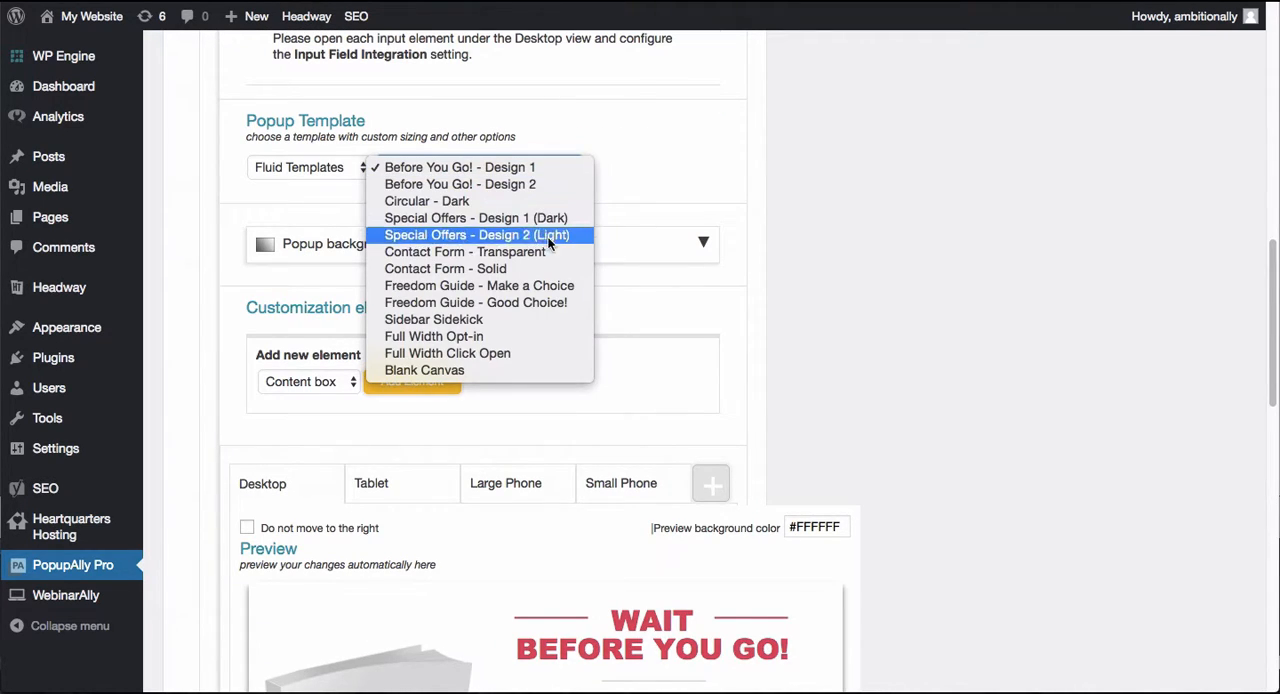
pyautogui.click(459, 167)
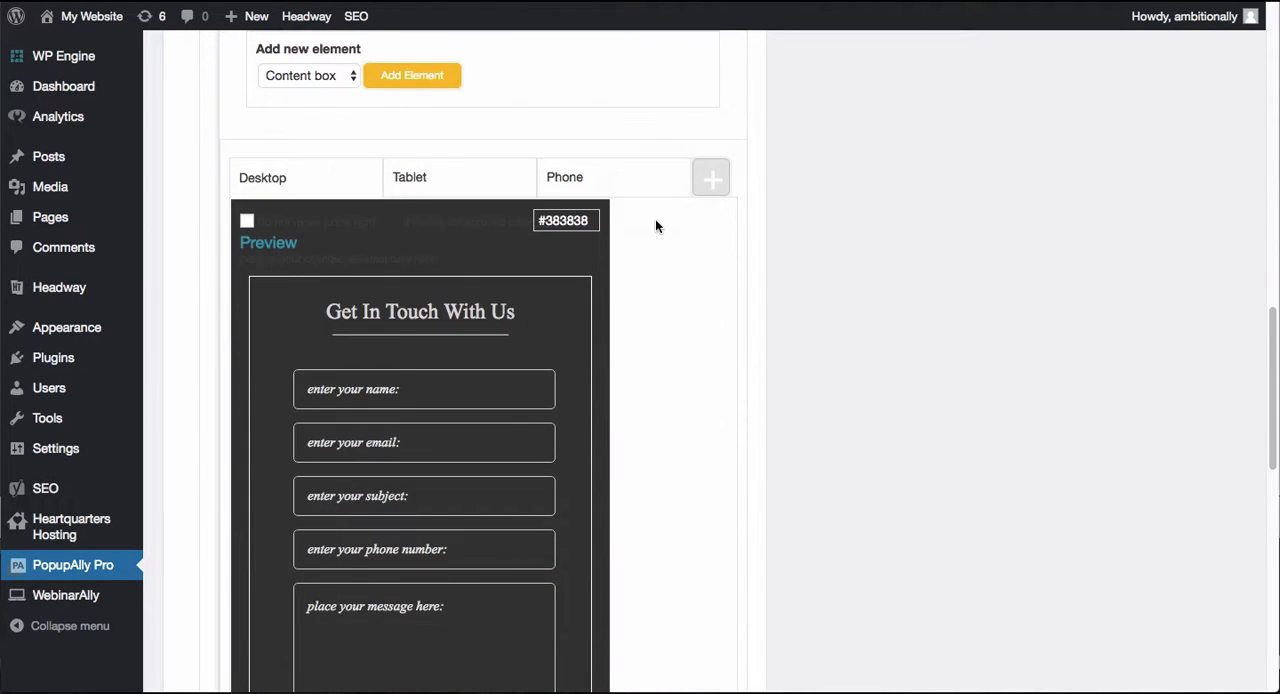
pyautogui.scroll(-3)
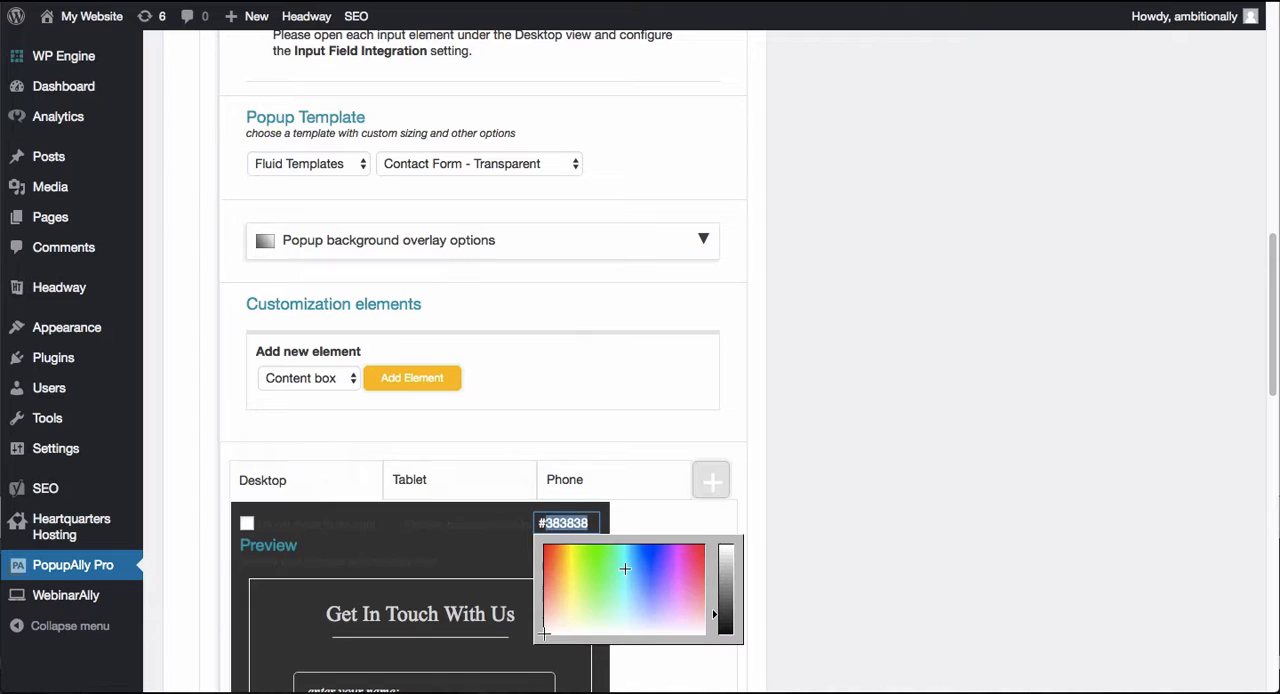
pyautogui.click(629, 616)
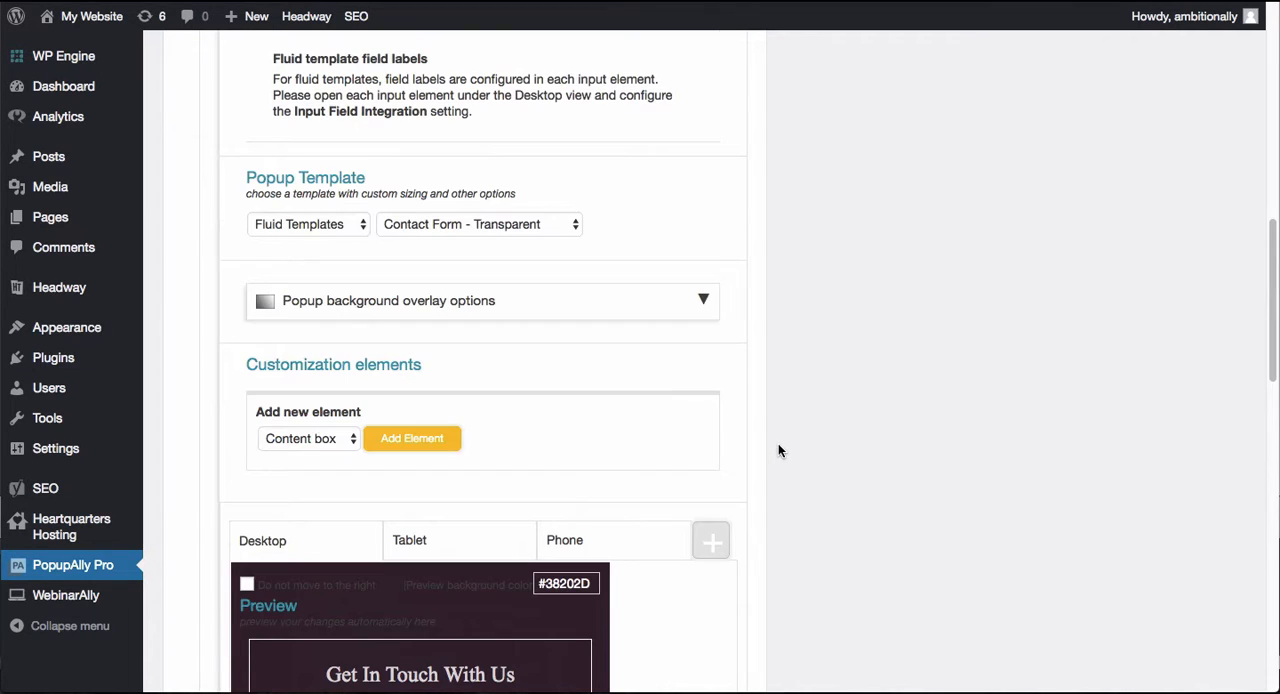
# Switch to the Contact Form - Solid template and preview it at tablet and desktop sizes.
pyautogui.click(479, 224)
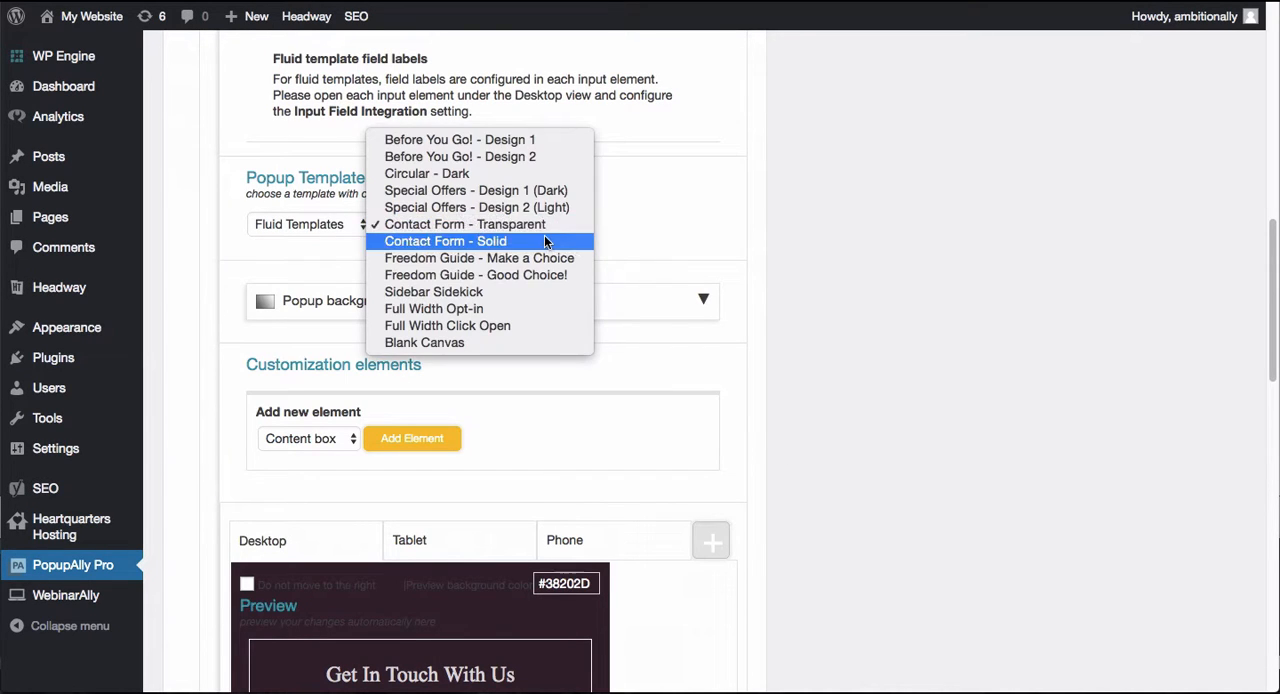
pyautogui.click(446, 241)
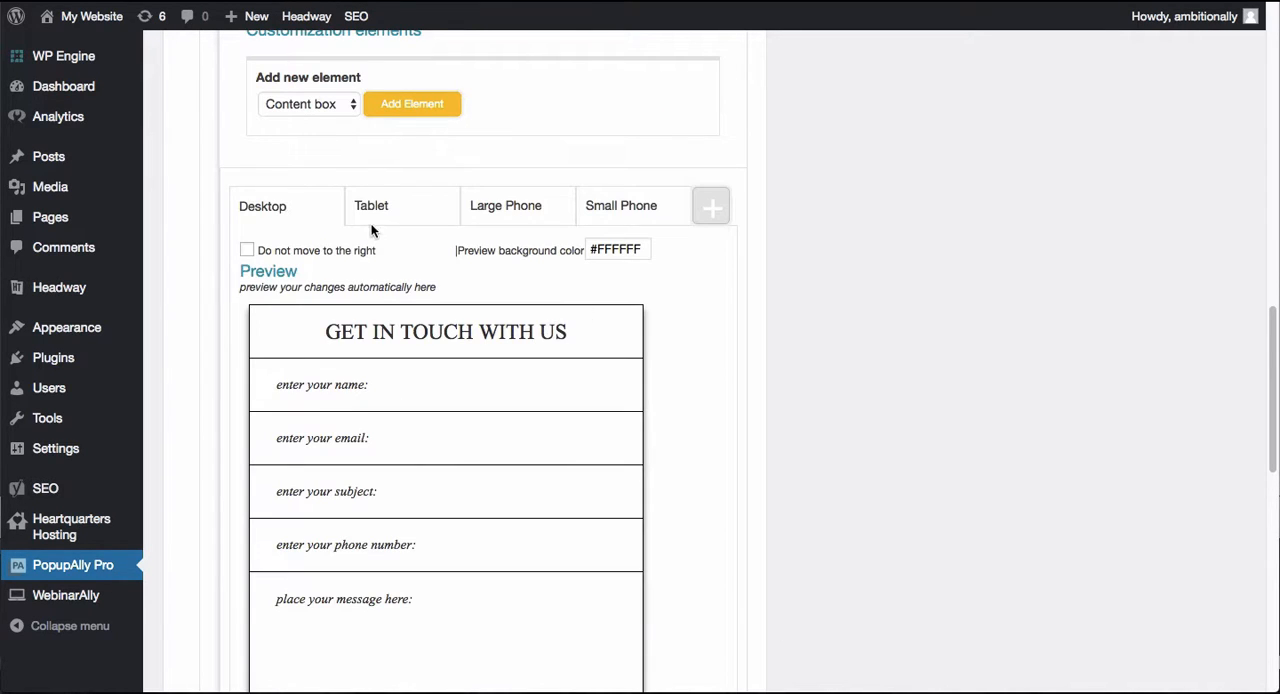
pyautogui.click(620, 206)
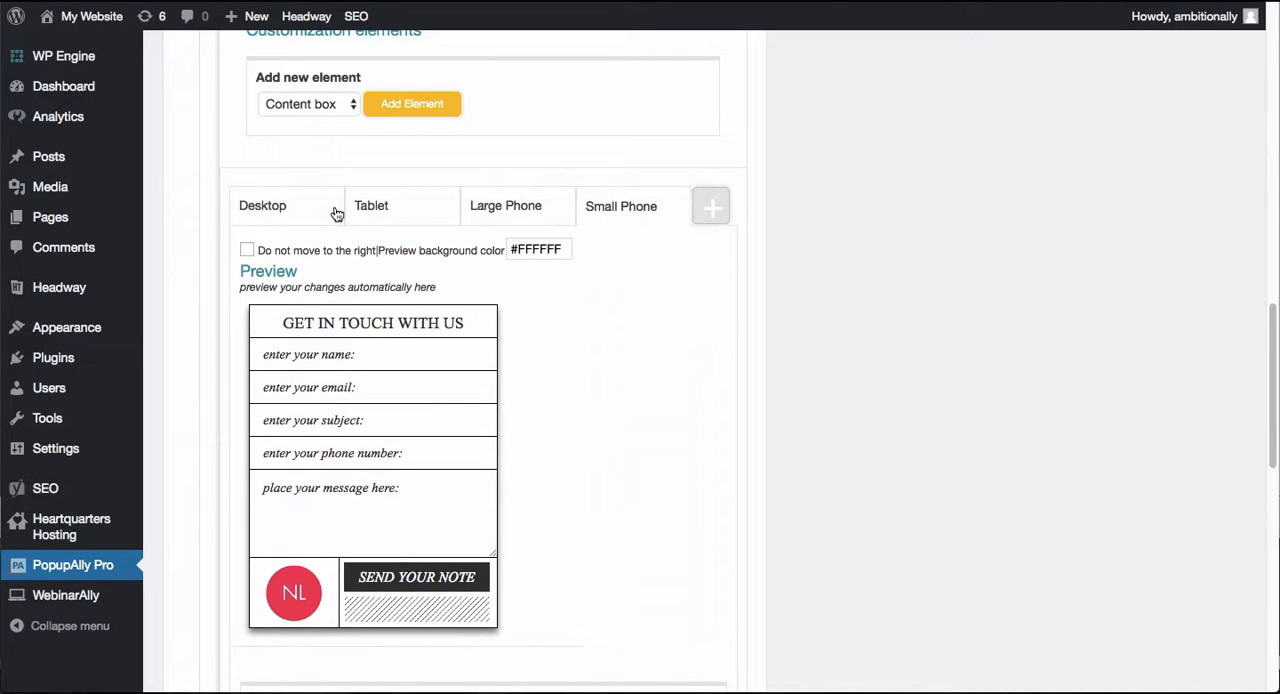
pyautogui.click(371, 205)
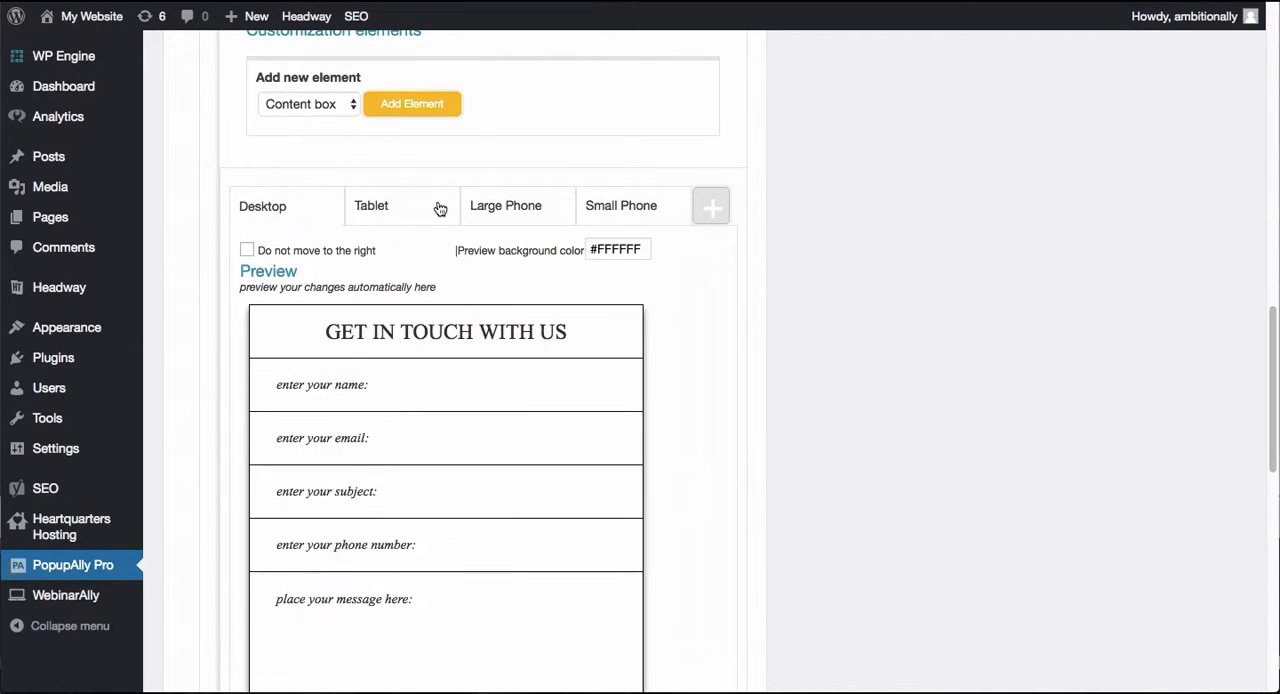
# Replace the Headline element's text with 'Contact Us Now'.
pyautogui.scroll(-3)
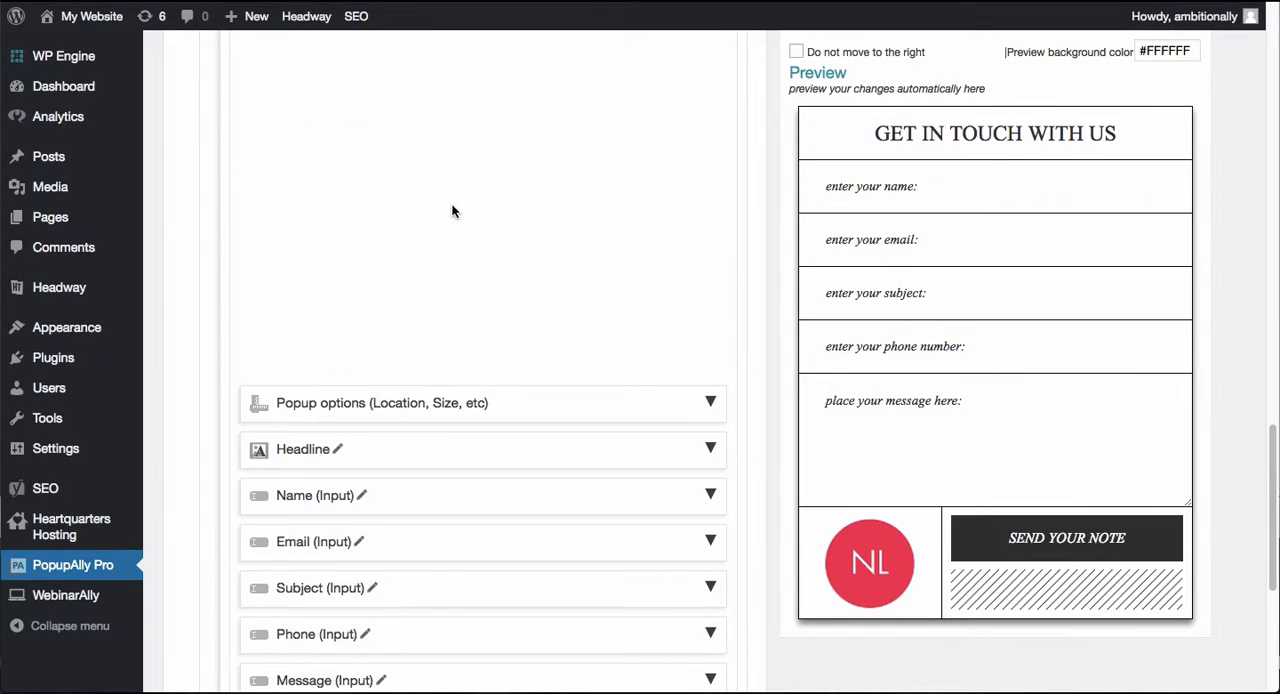
pyautogui.scroll(-3)
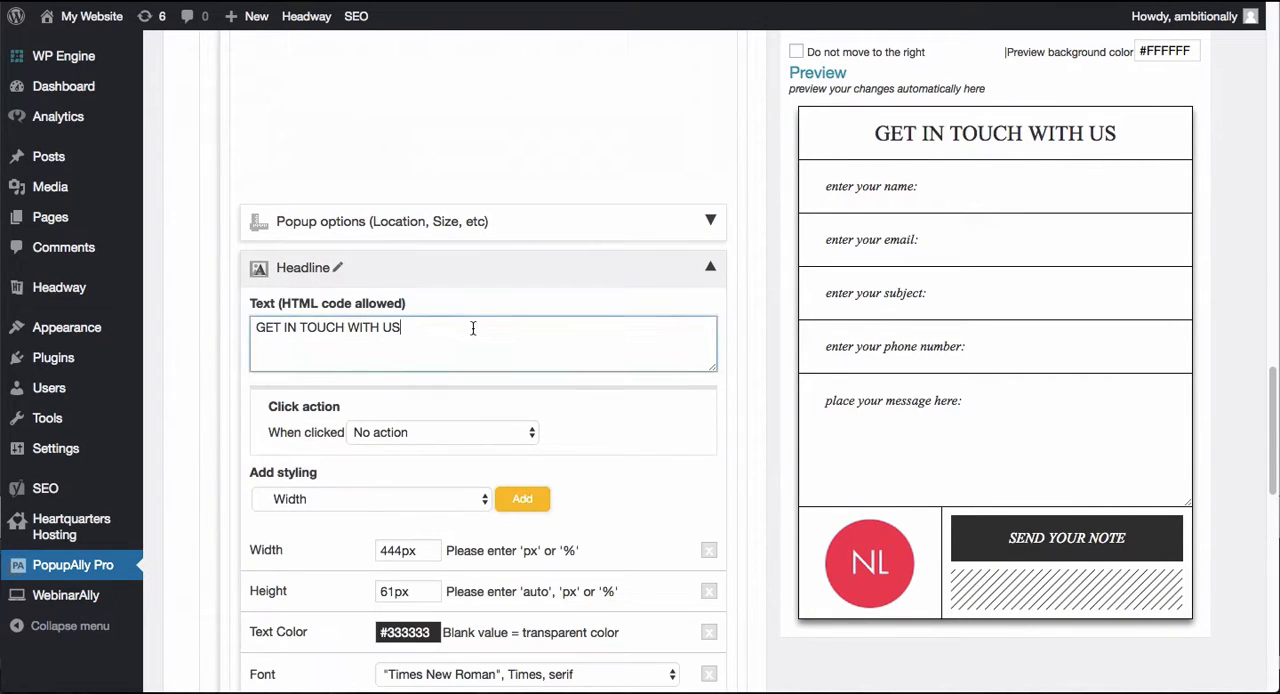
pyautogui.write('Co')
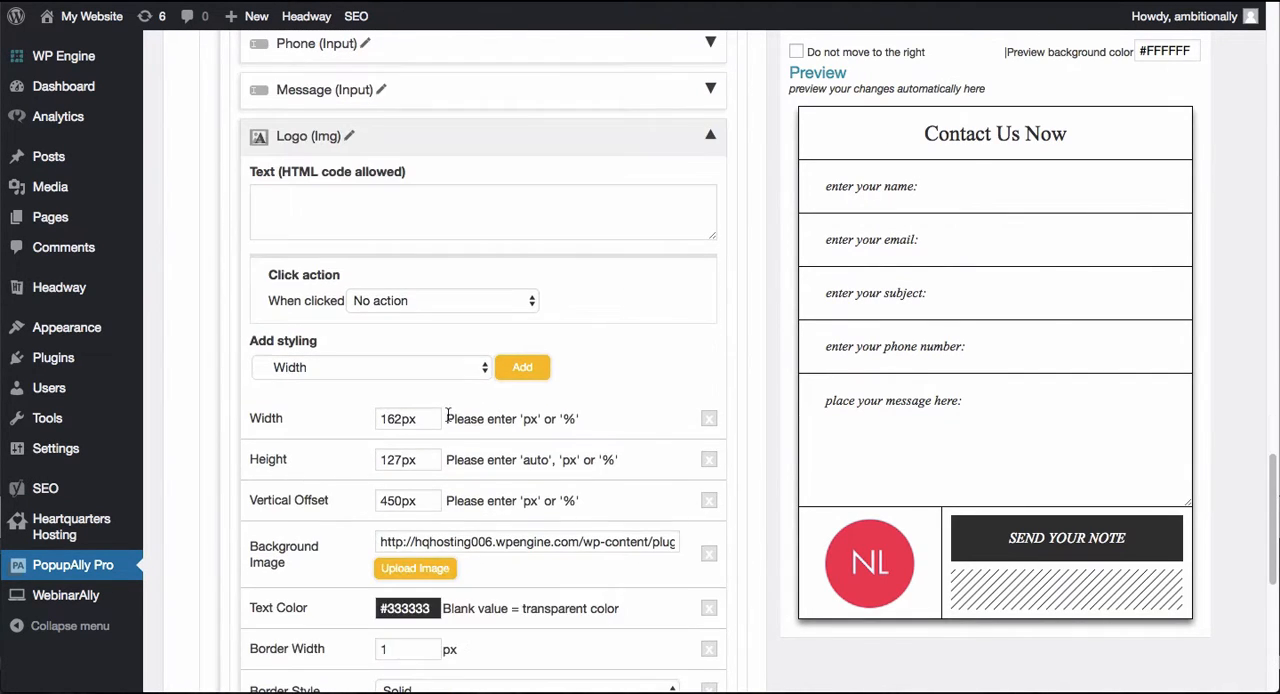
# Set the Submit Button background colour to dark navy #061533.
pyautogui.scroll(-3)
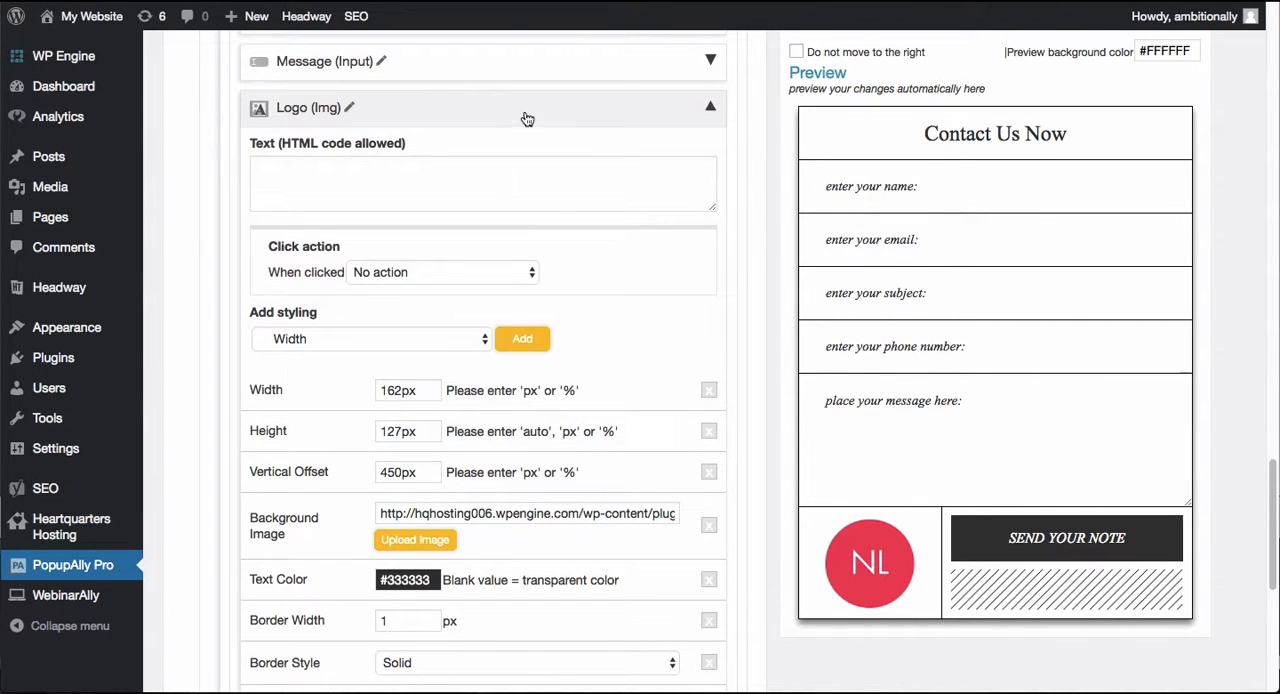
pyautogui.click(710, 107)
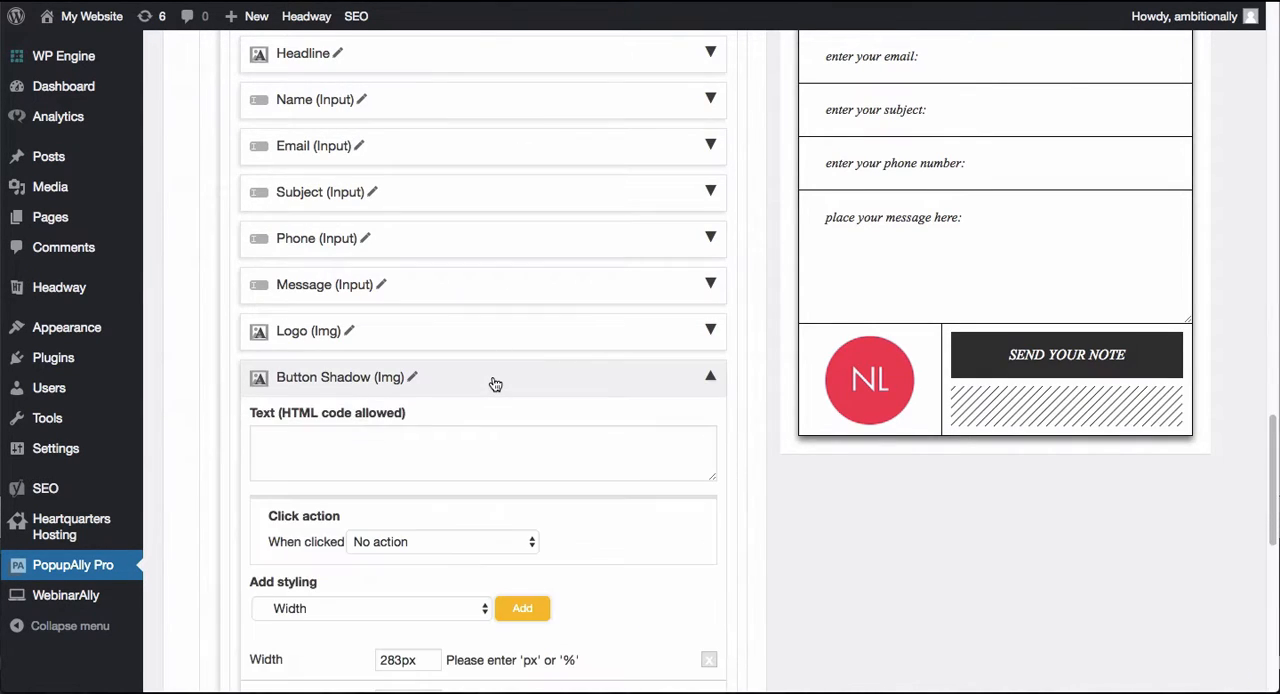
pyautogui.click(495, 378)
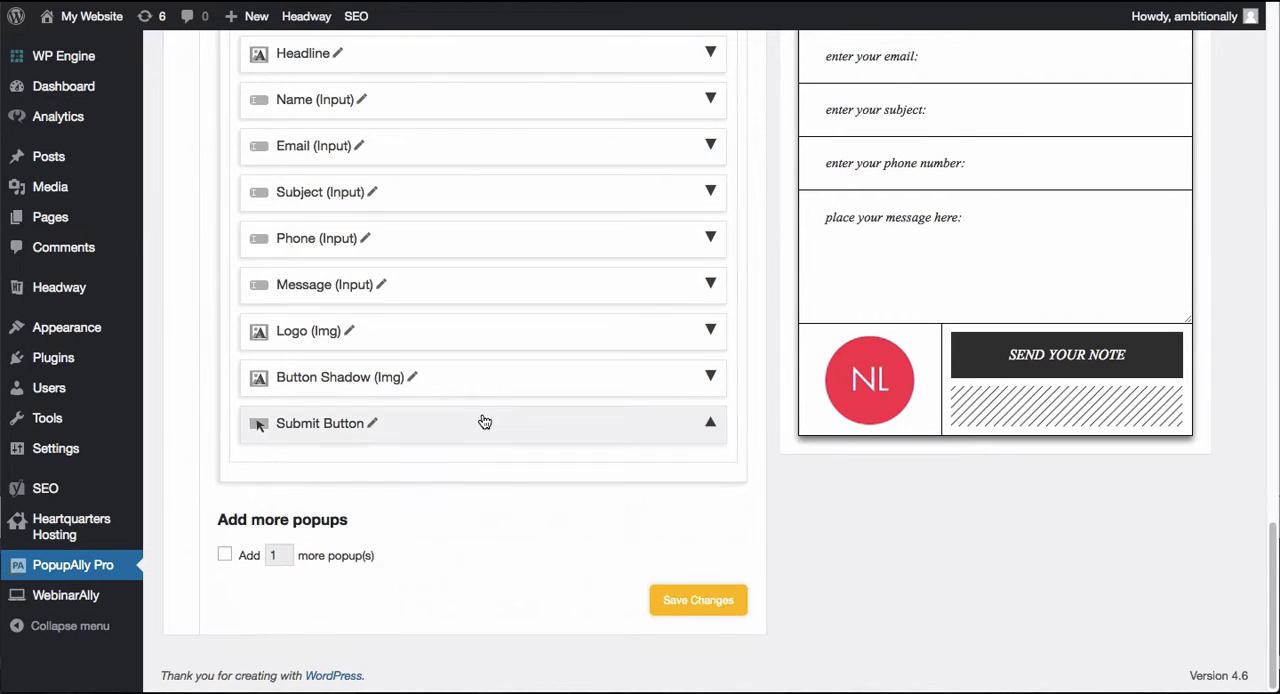
pyautogui.click(485, 423)
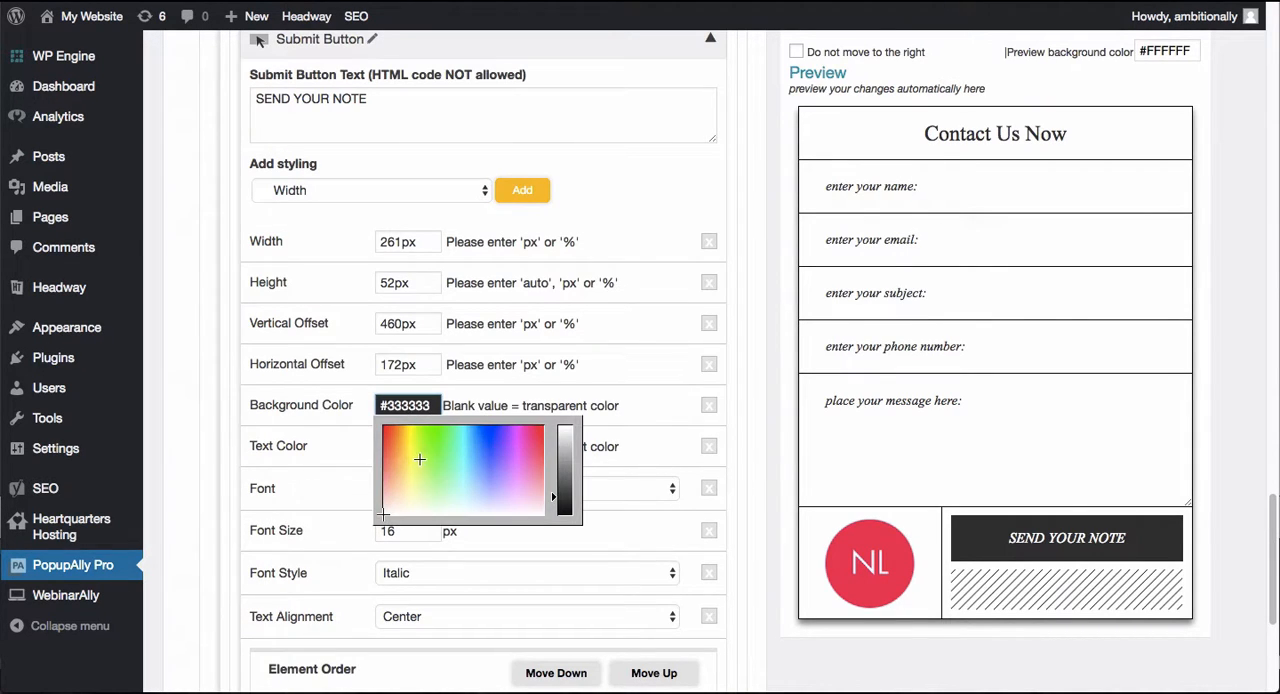
pyautogui.click(480, 436)
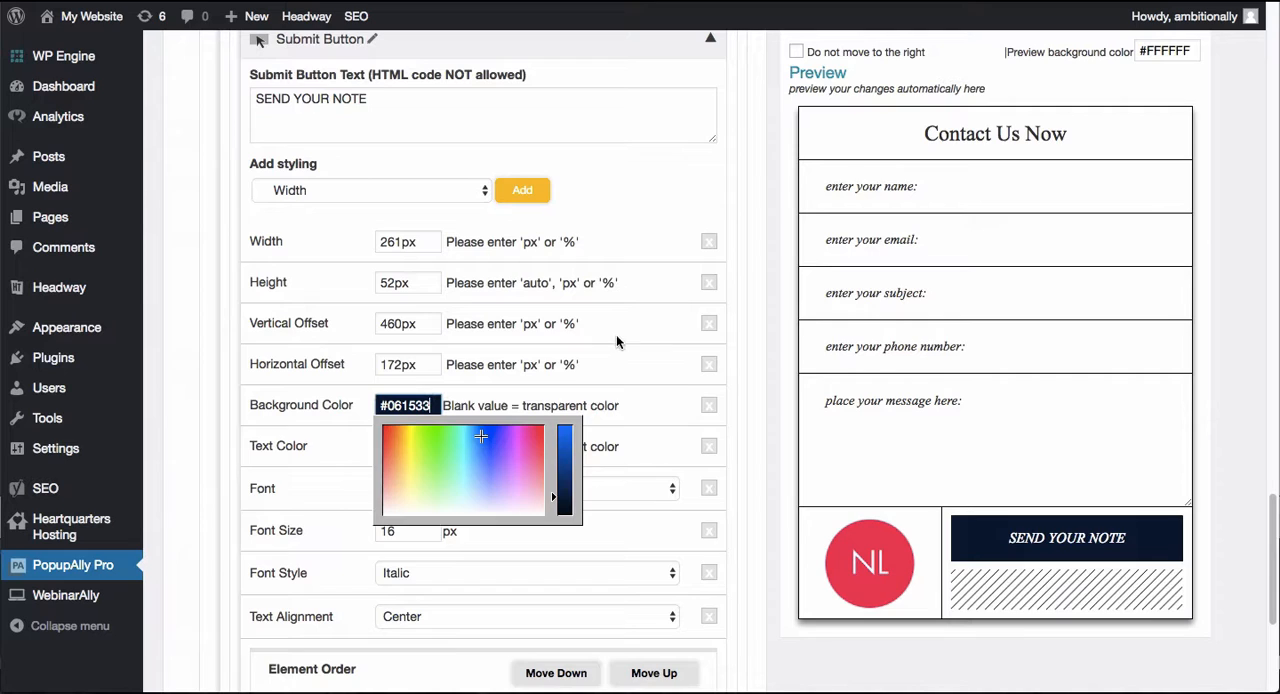
pyautogui.click(887, 186)
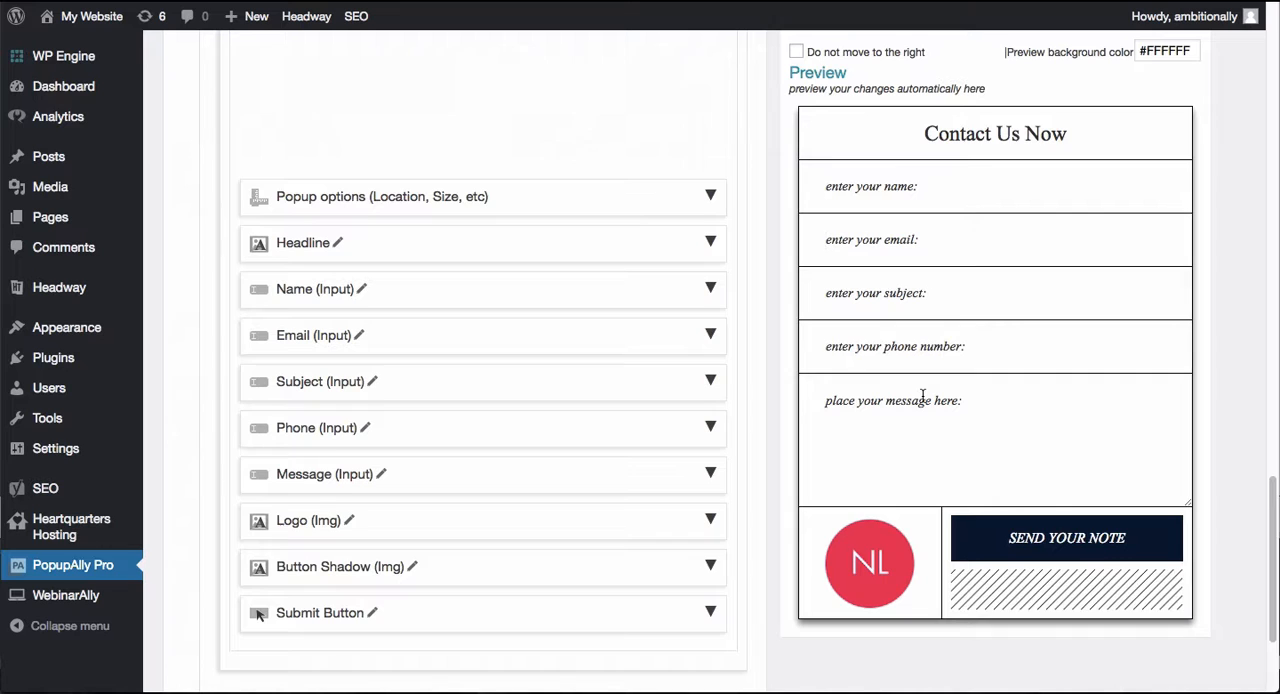
pyautogui.moveTo(775, 305)
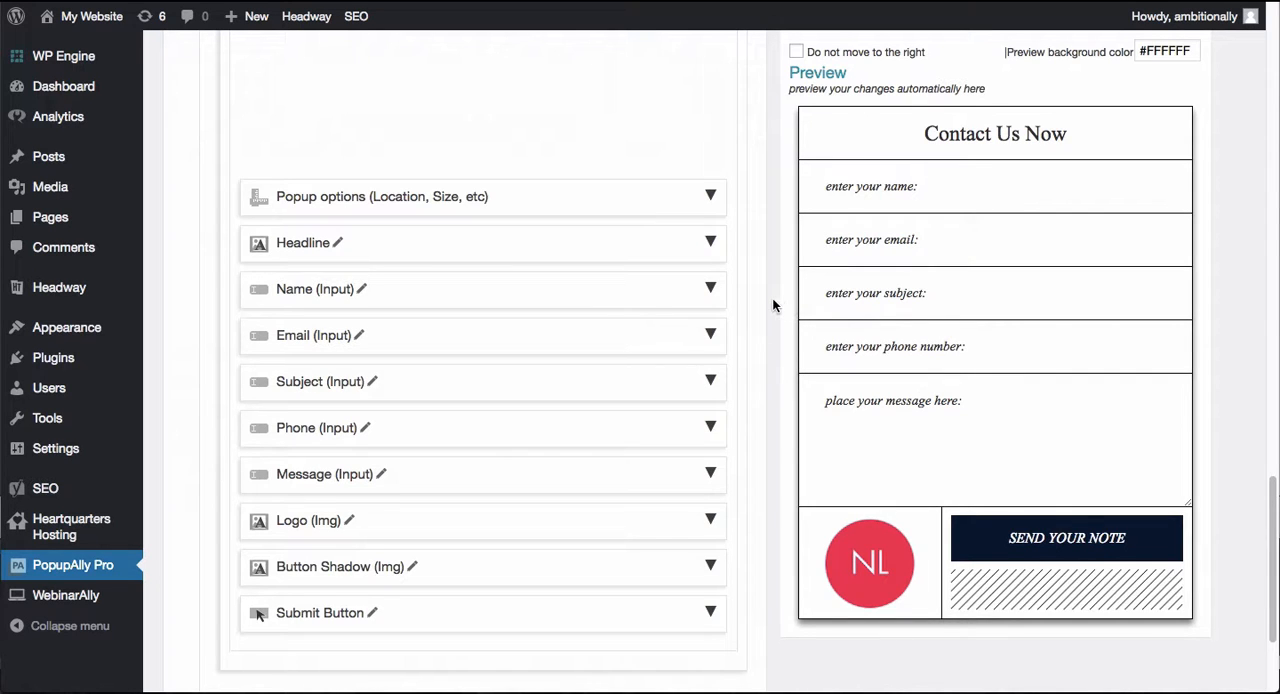
pyautogui.scroll(-3)
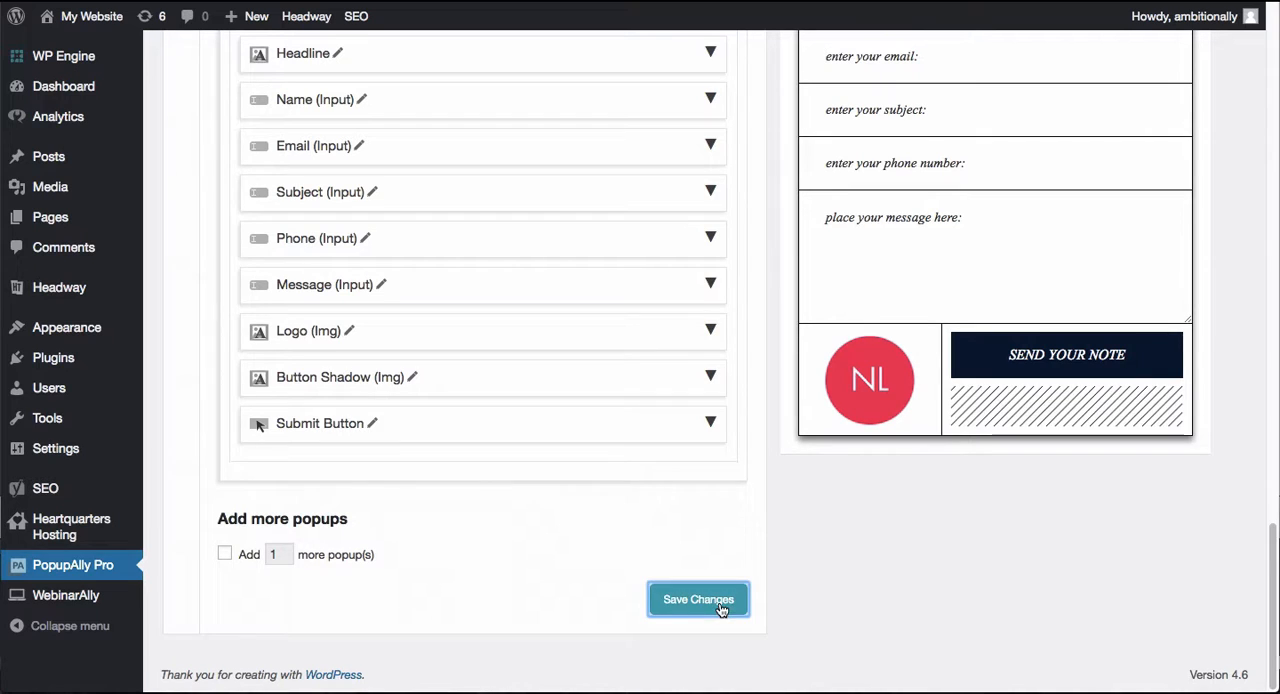
# Save the Popup Contact Form settings.
pyautogui.click(698, 599)
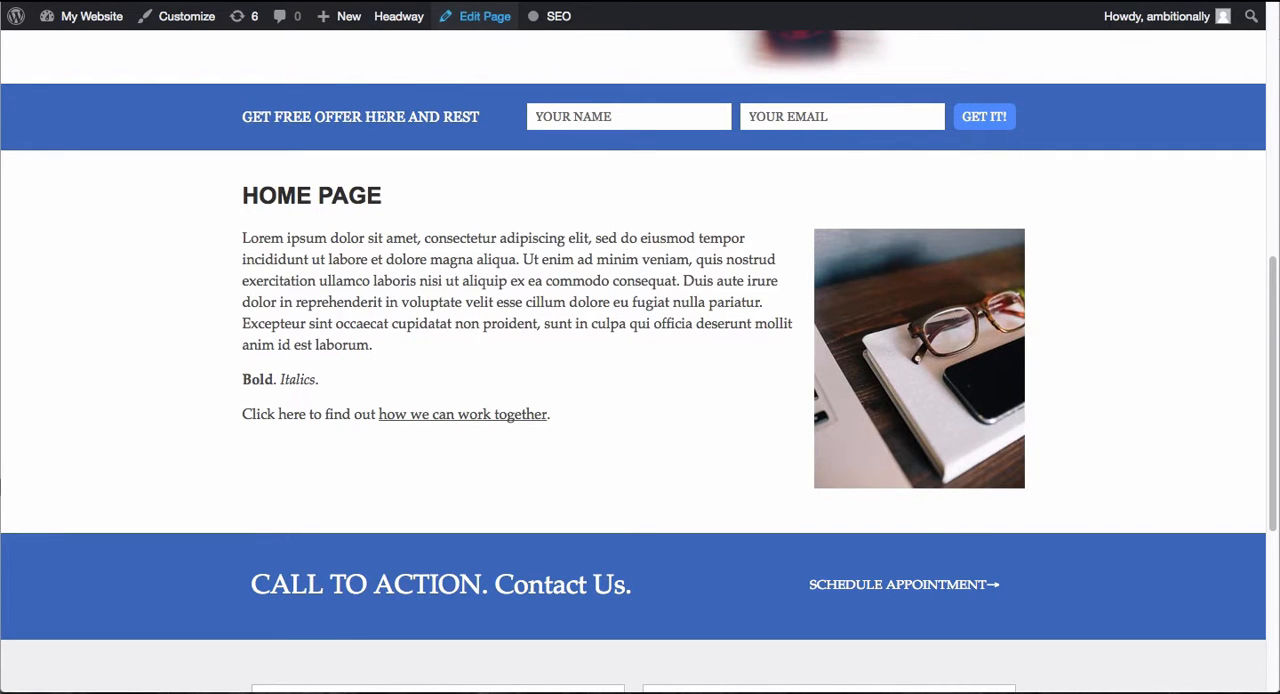
# Add class popup-click-open-trigger-8 to the home page's closing link, edit its text, and update.
pyautogui.click(486, 17)
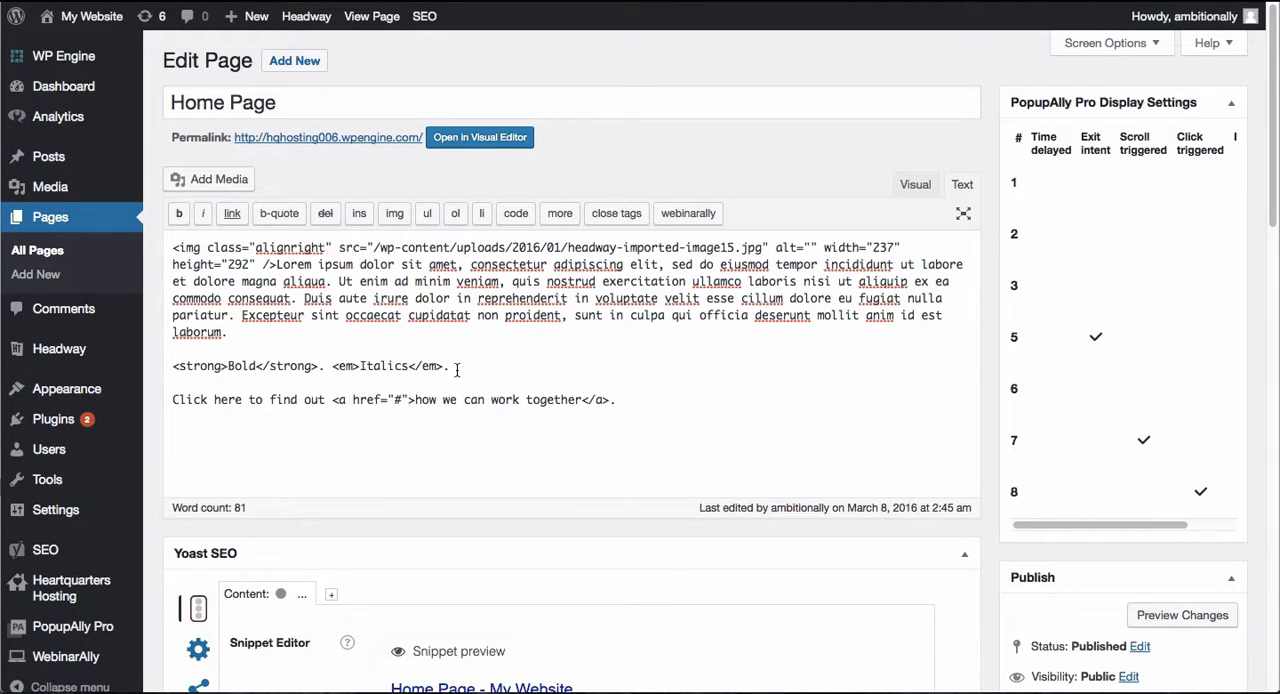
pyautogui.write('class="popup-click-open-trigger-8"')
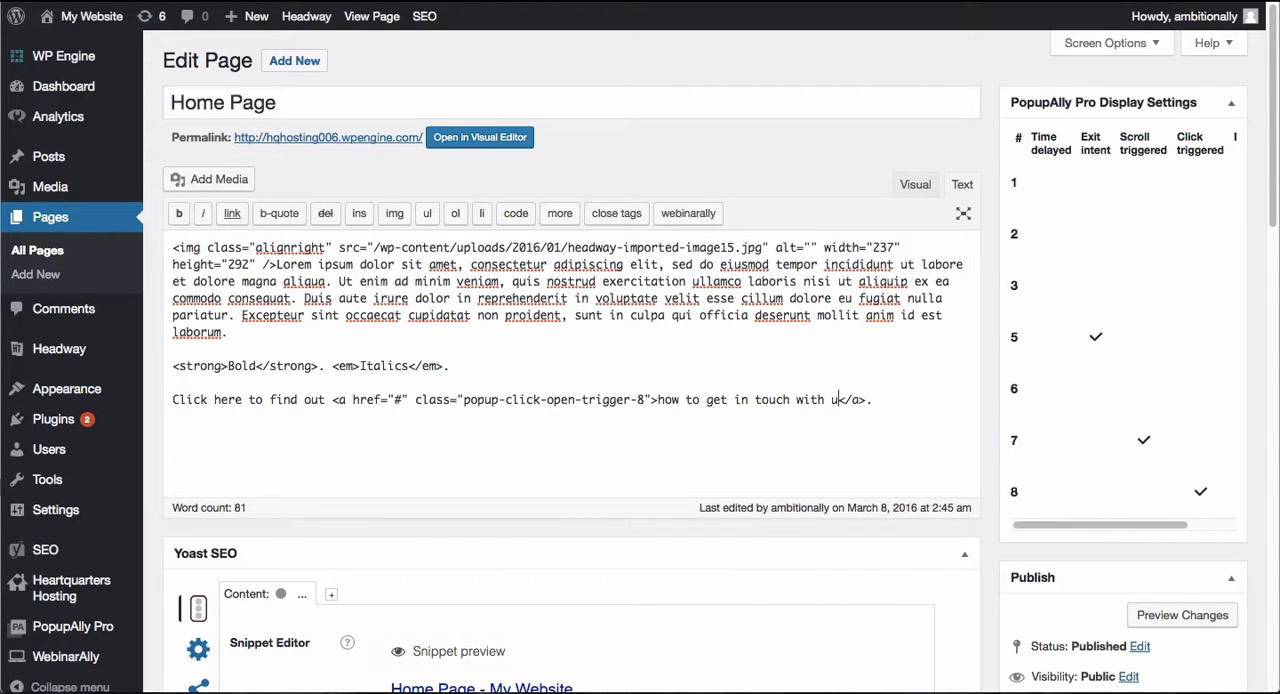
pyautogui.write('s')
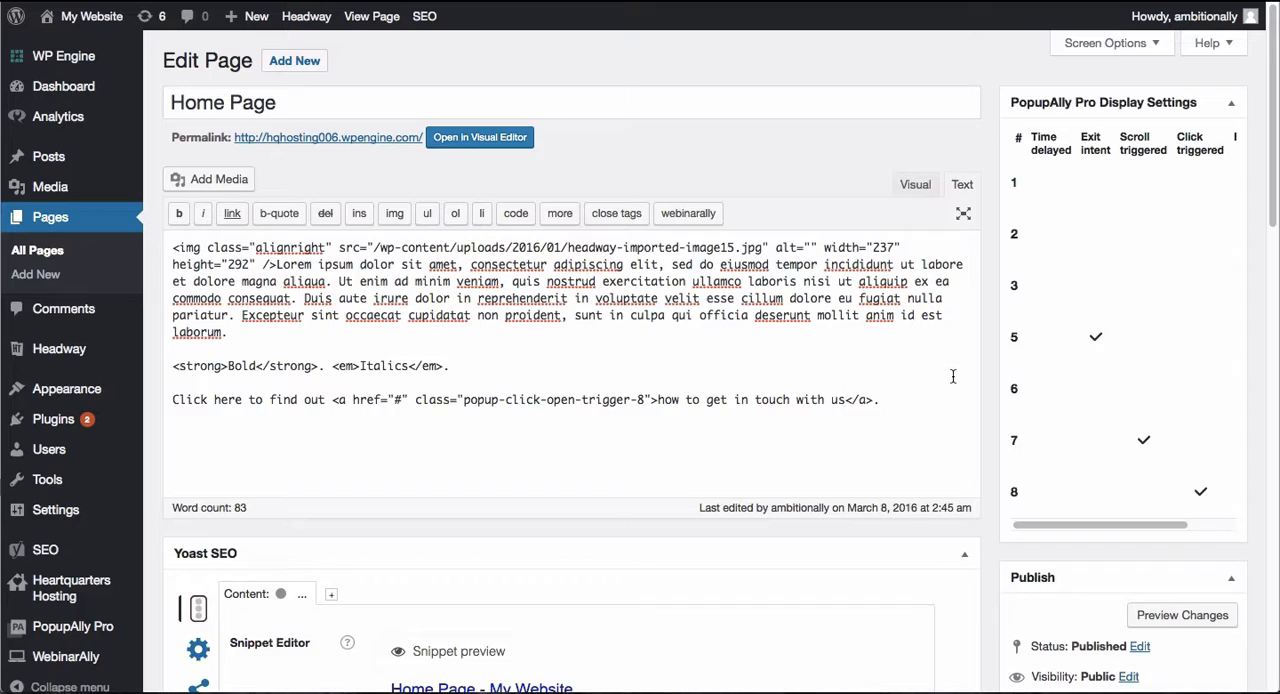
pyautogui.scroll(-3)
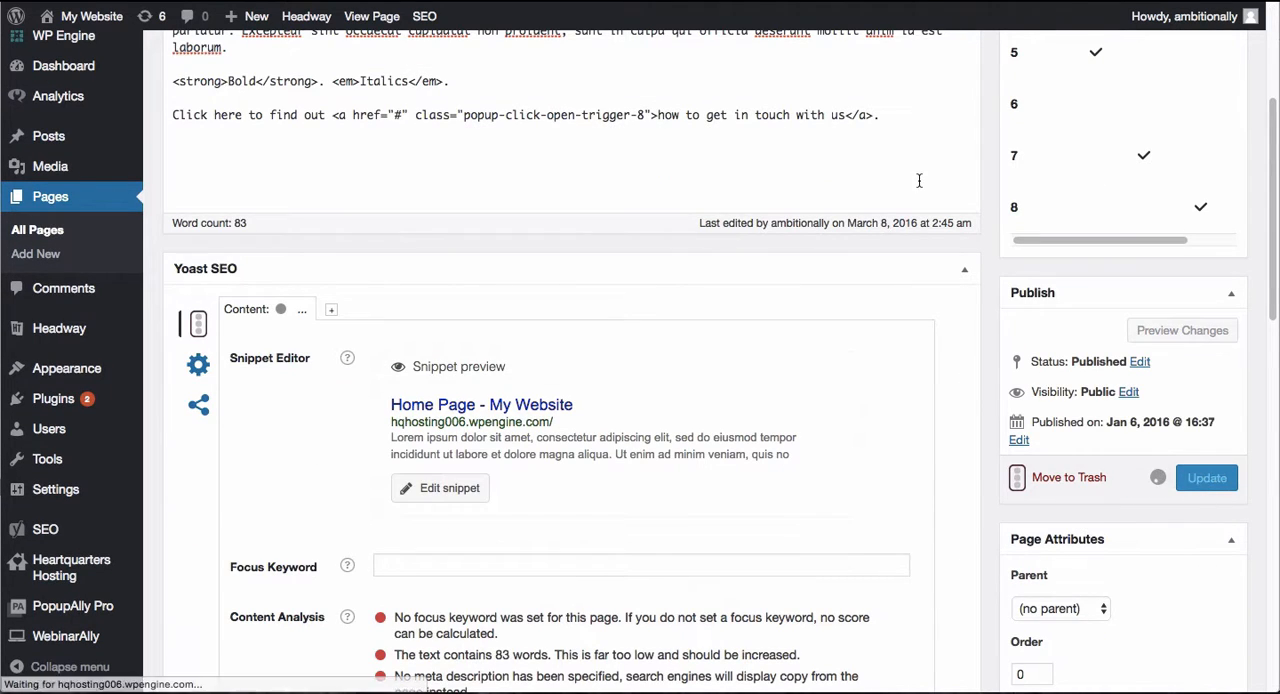
pyautogui.click(1206, 477)
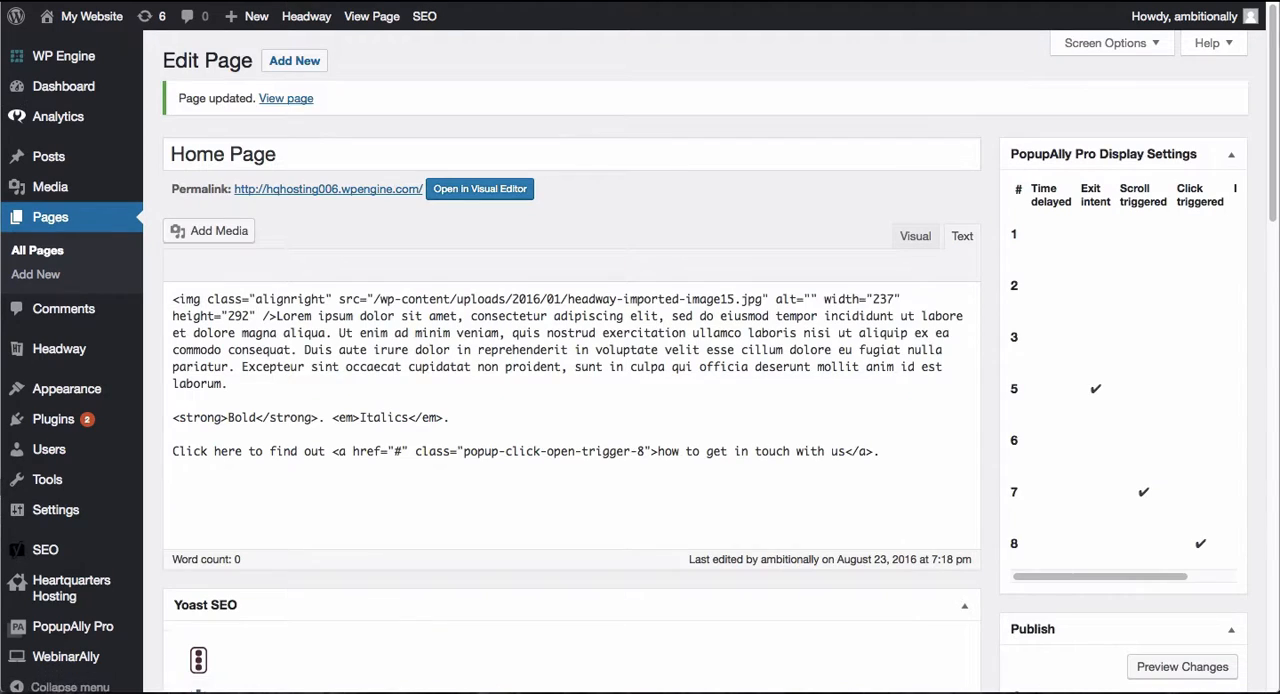
# Open the Contact Us Now popup from the live home page link and type 'Nathalie' and 'MEssage'.
pyautogui.click(287, 98)
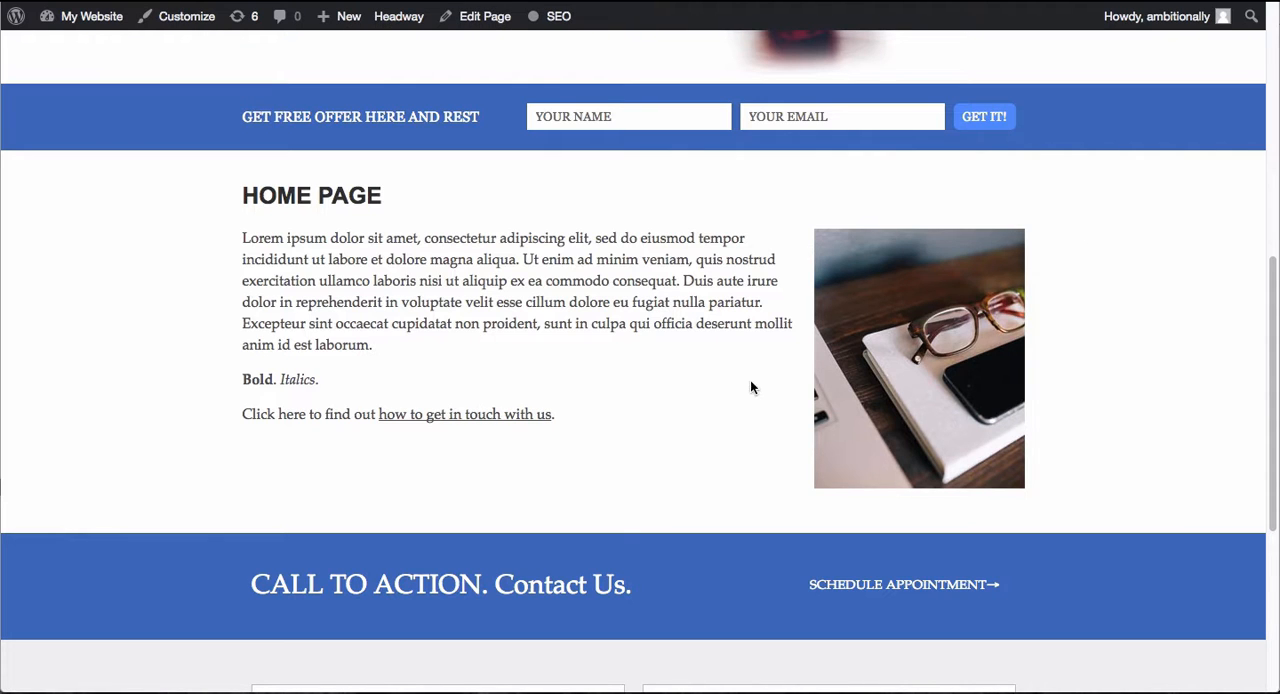
pyautogui.click(464, 414)
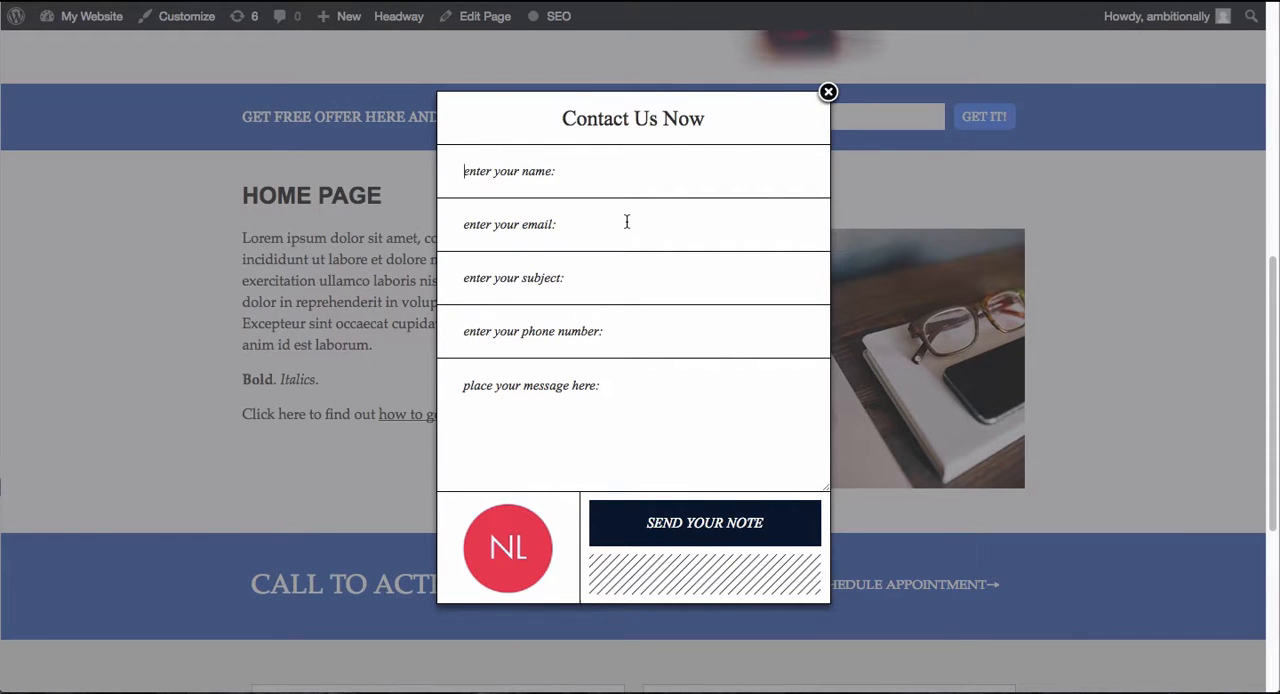
pyautogui.write('Nathalie')
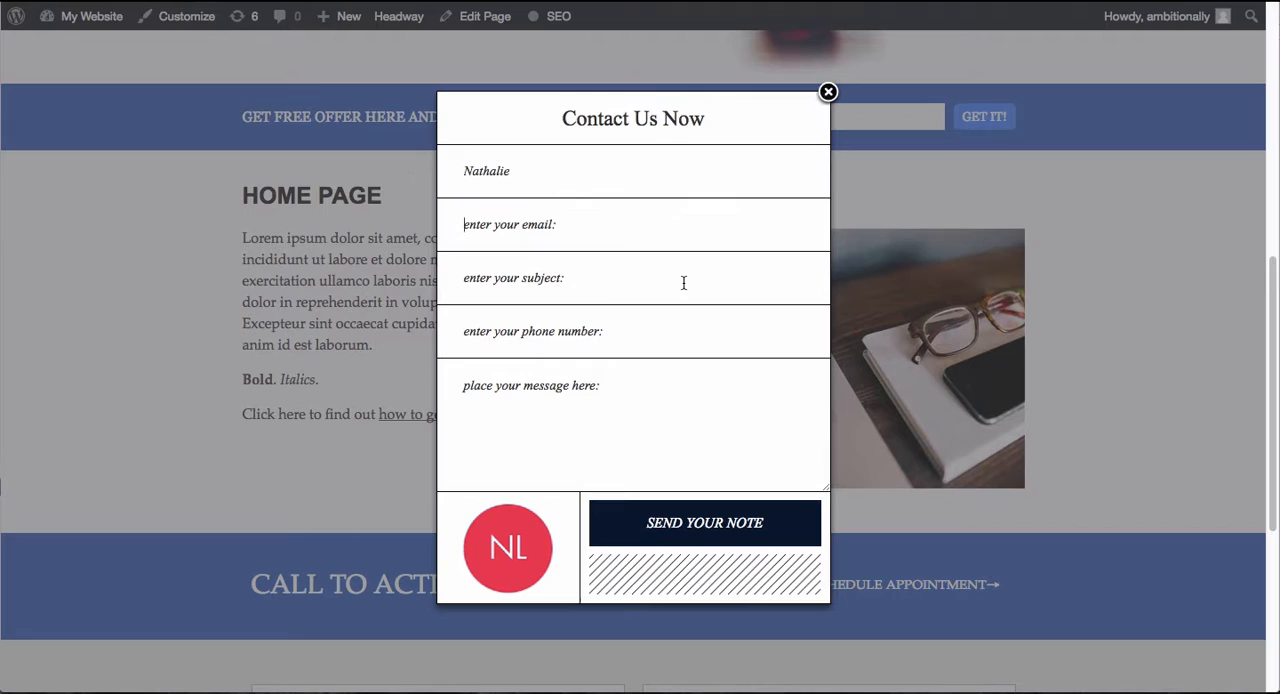
pyautogui.write('MEss')
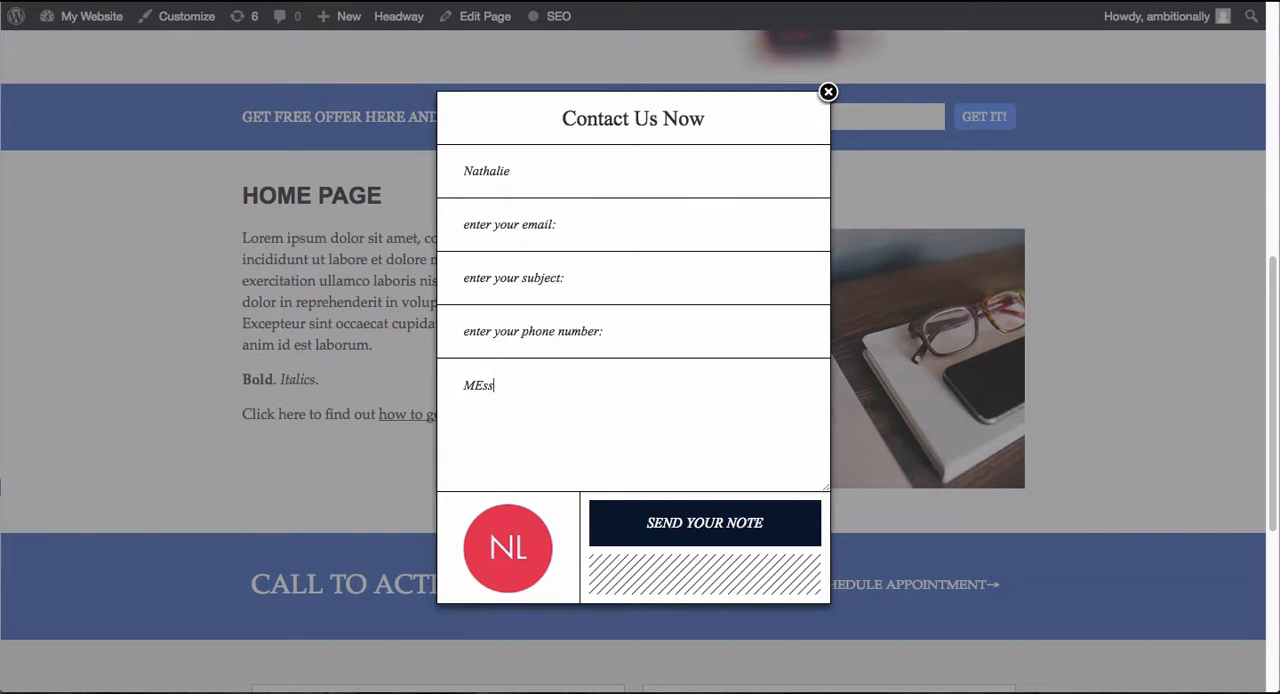
pyautogui.write('age')
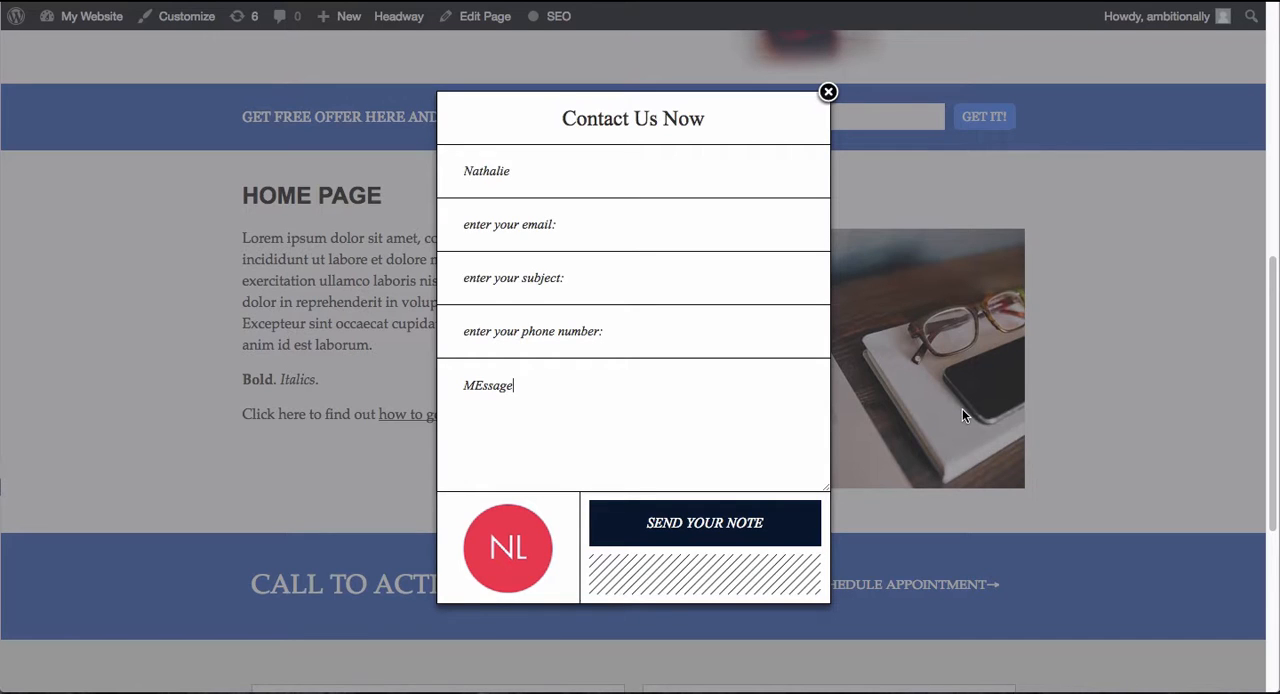
pyautogui.moveTo(1022, 382)
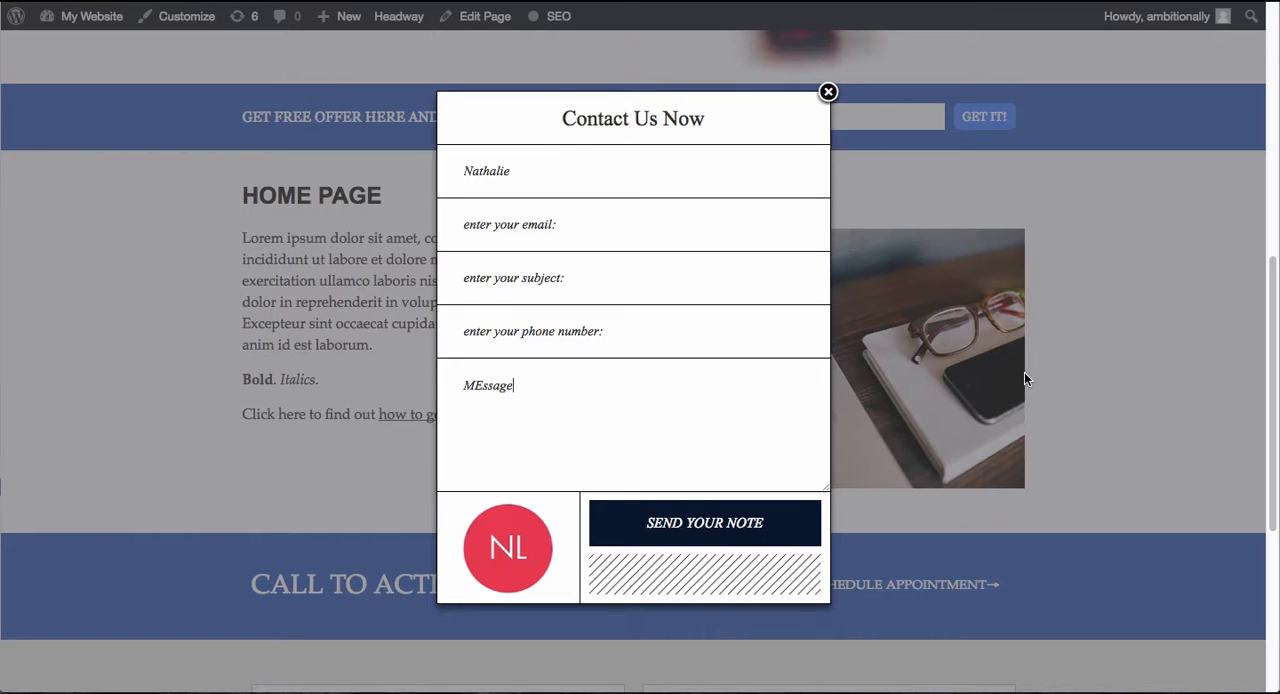
pyautogui.moveTo(1070, 308)
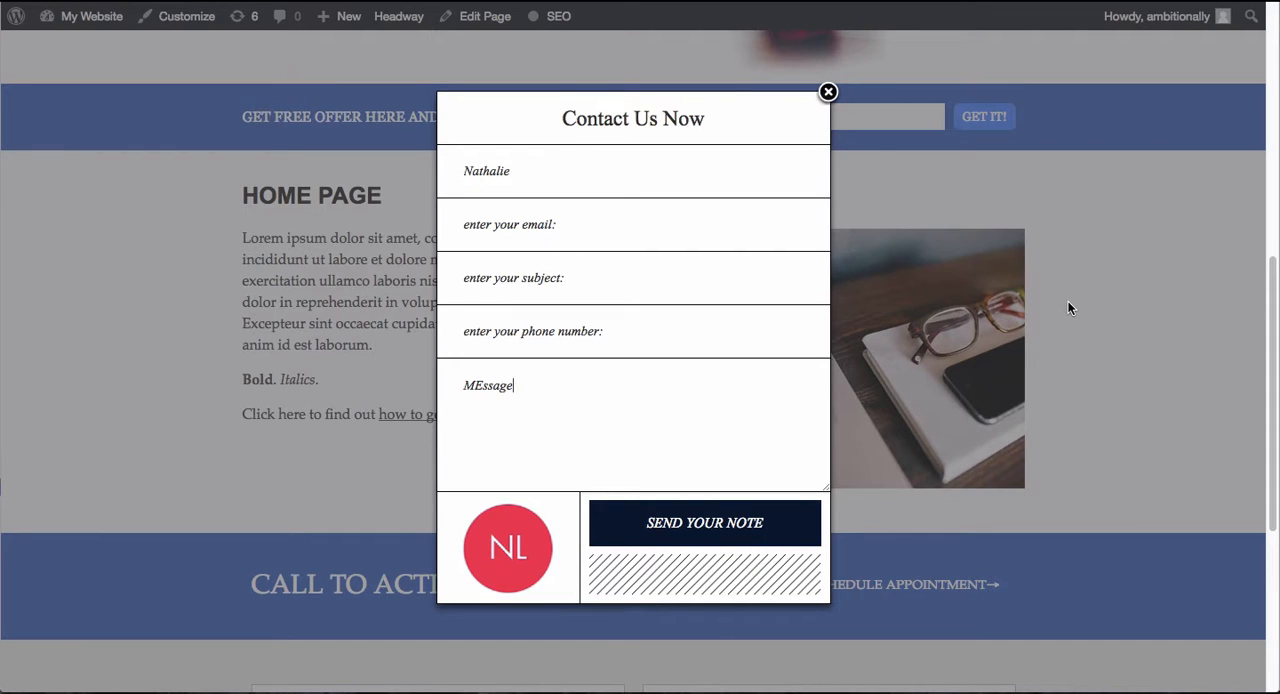